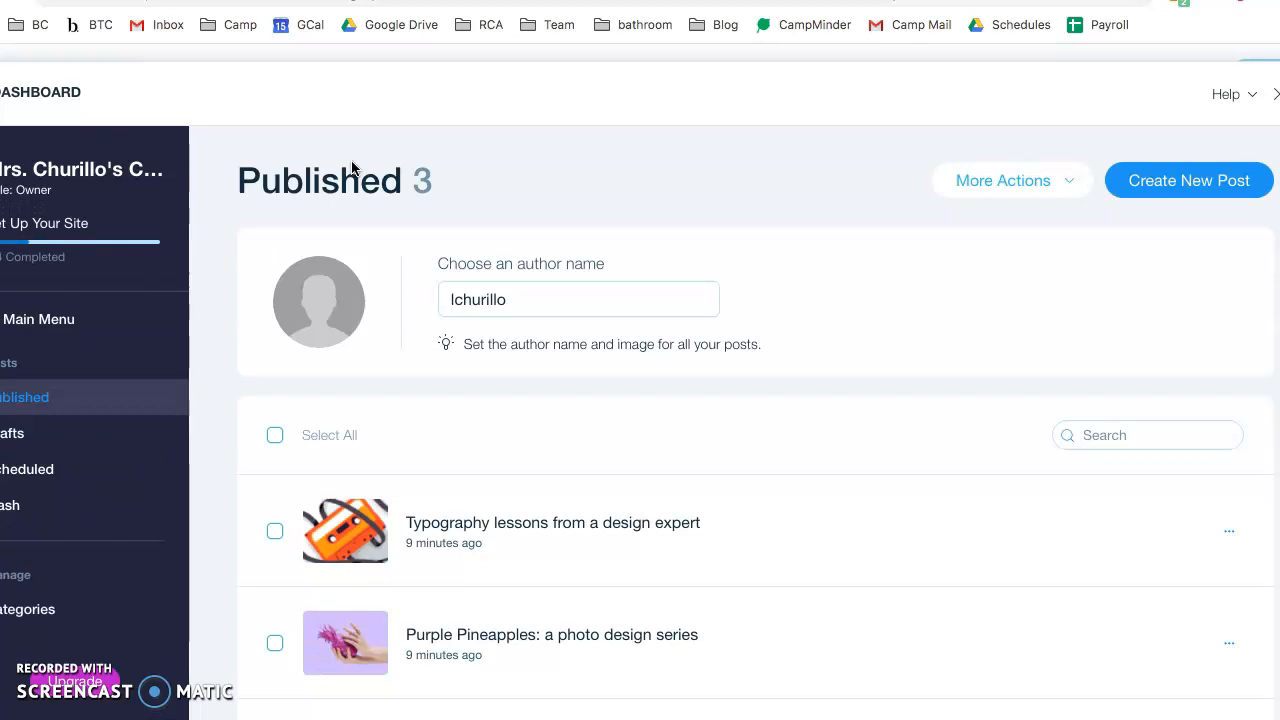
pyautogui.moveTo(910, 262)
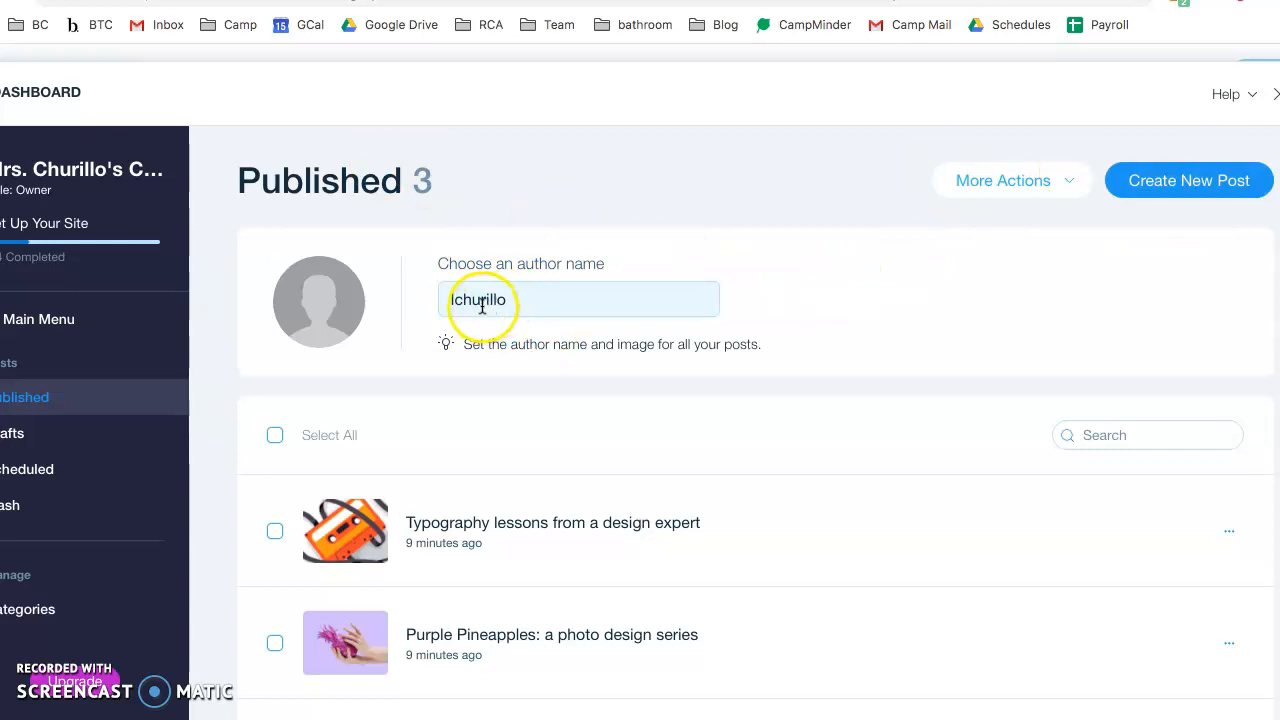
pyautogui.write('Lydia C')
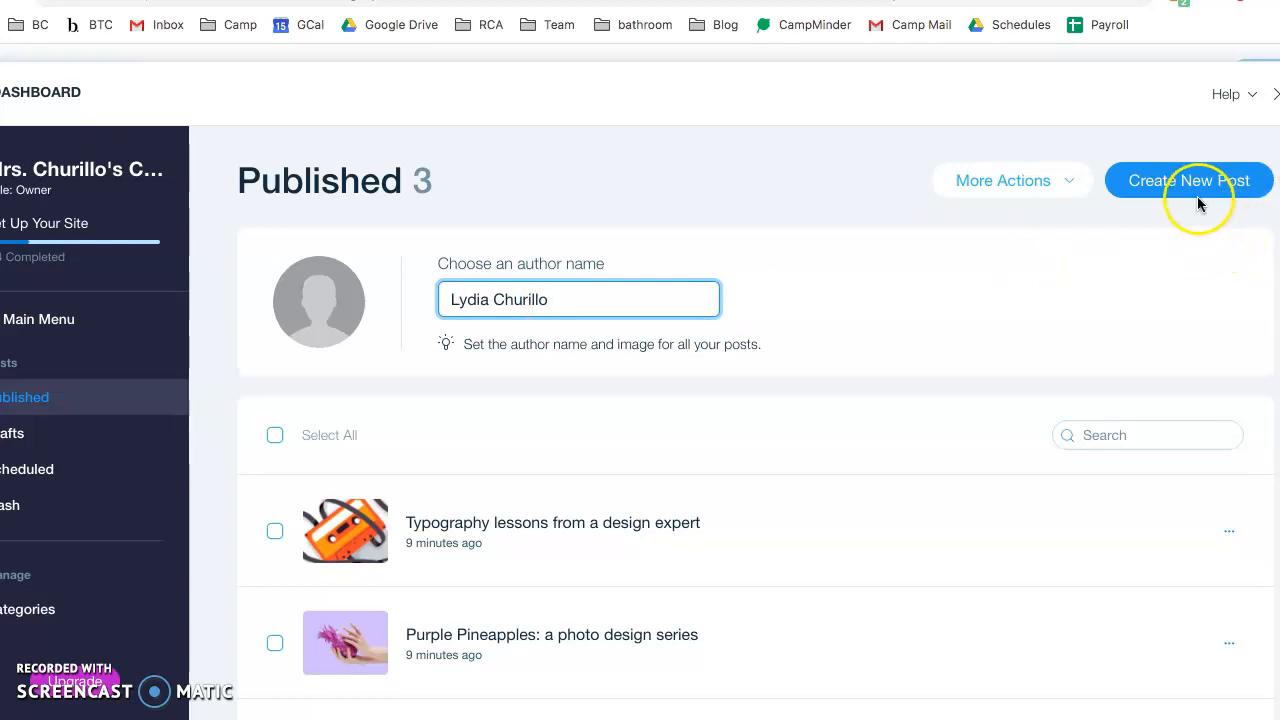
pyautogui.click(1188, 180)
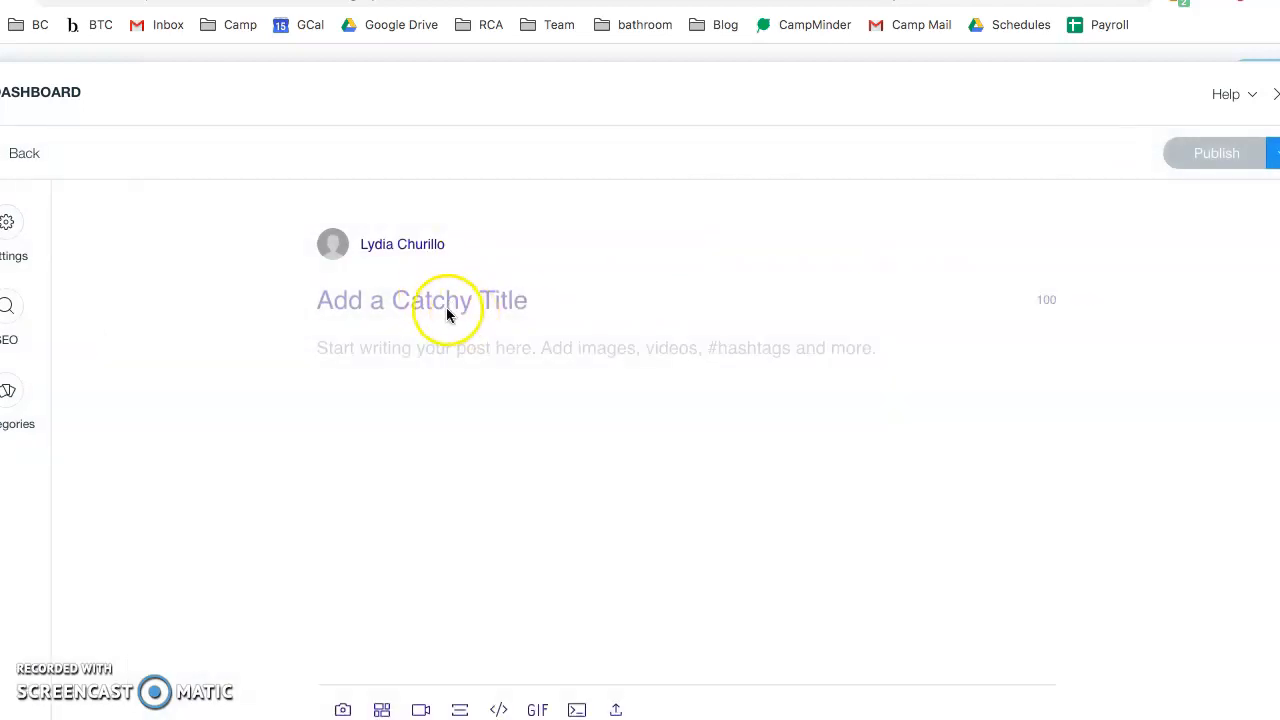
# - Enter 'Personal Design Styles' as the new post's title
pyautogui.click(421, 299)
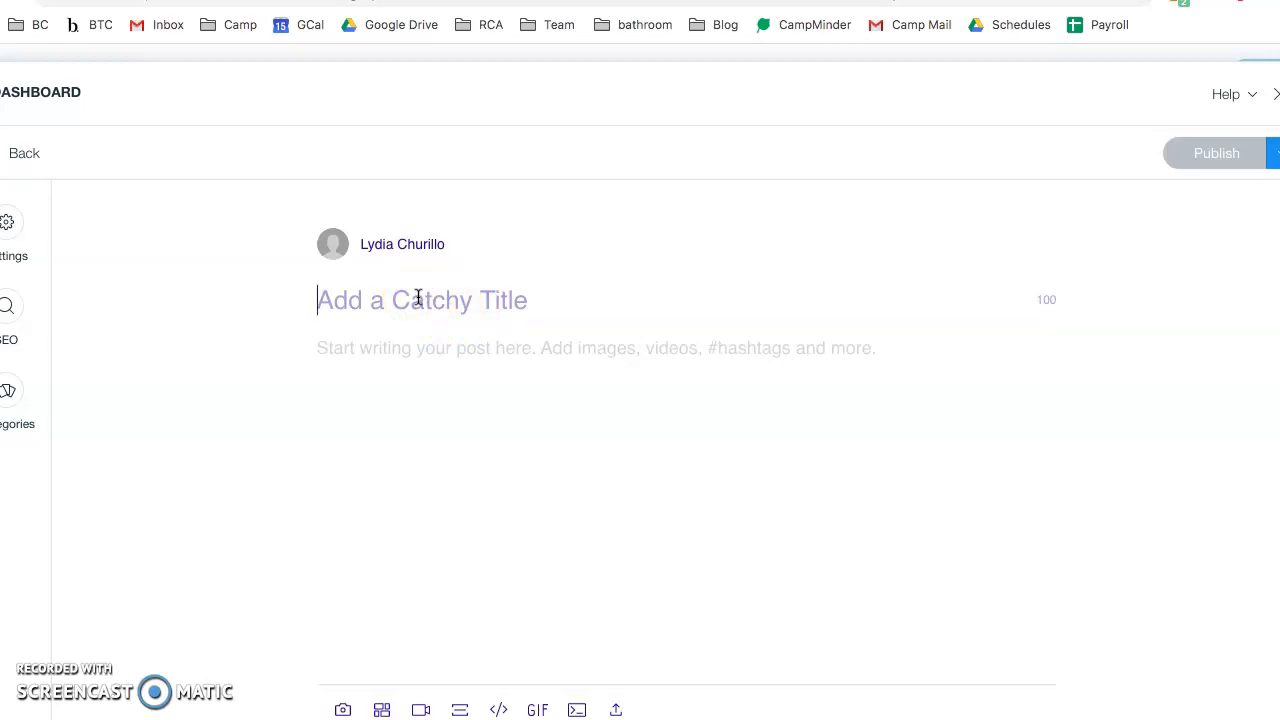
pyautogui.write('D')
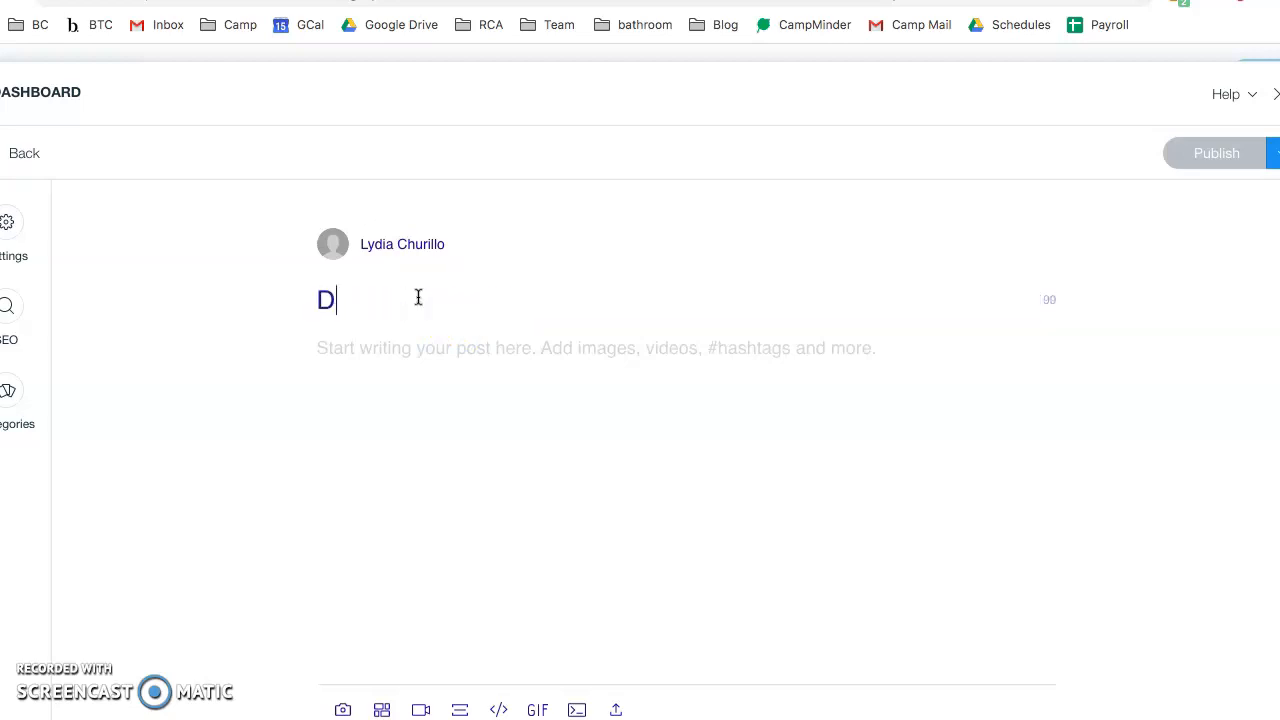
pyautogui.write('esign St')
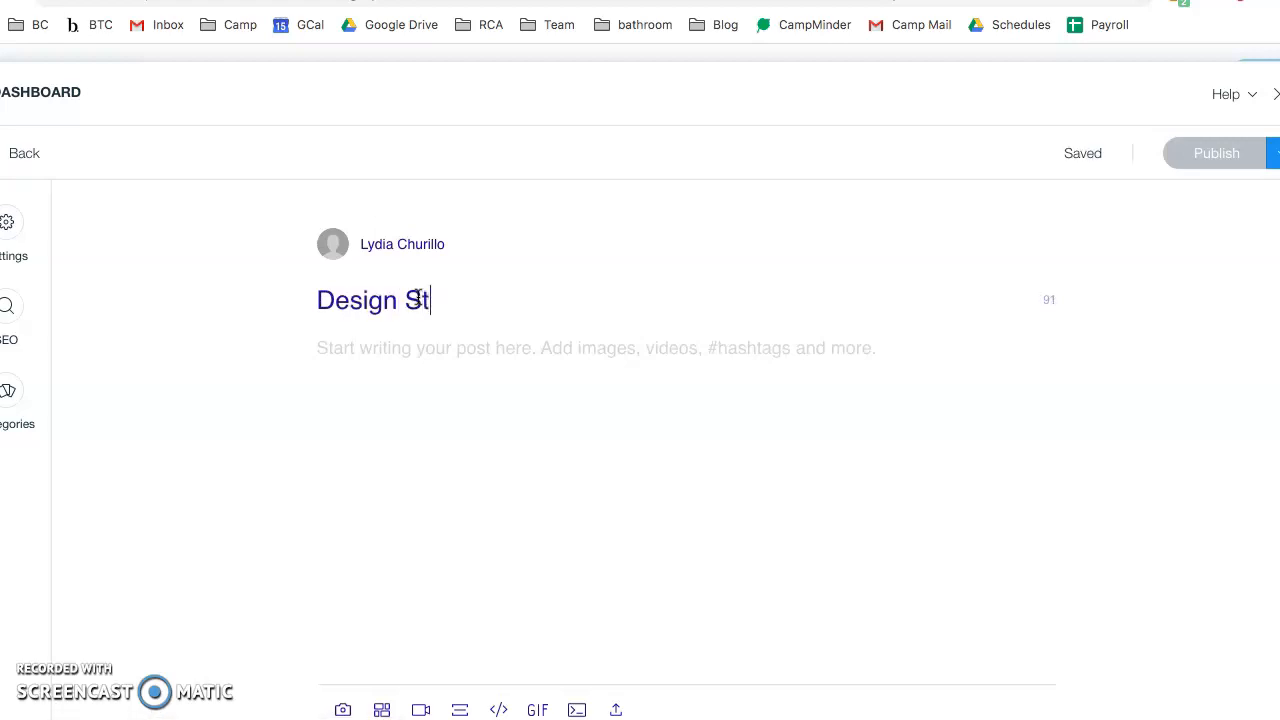
pyautogui.write('yles')
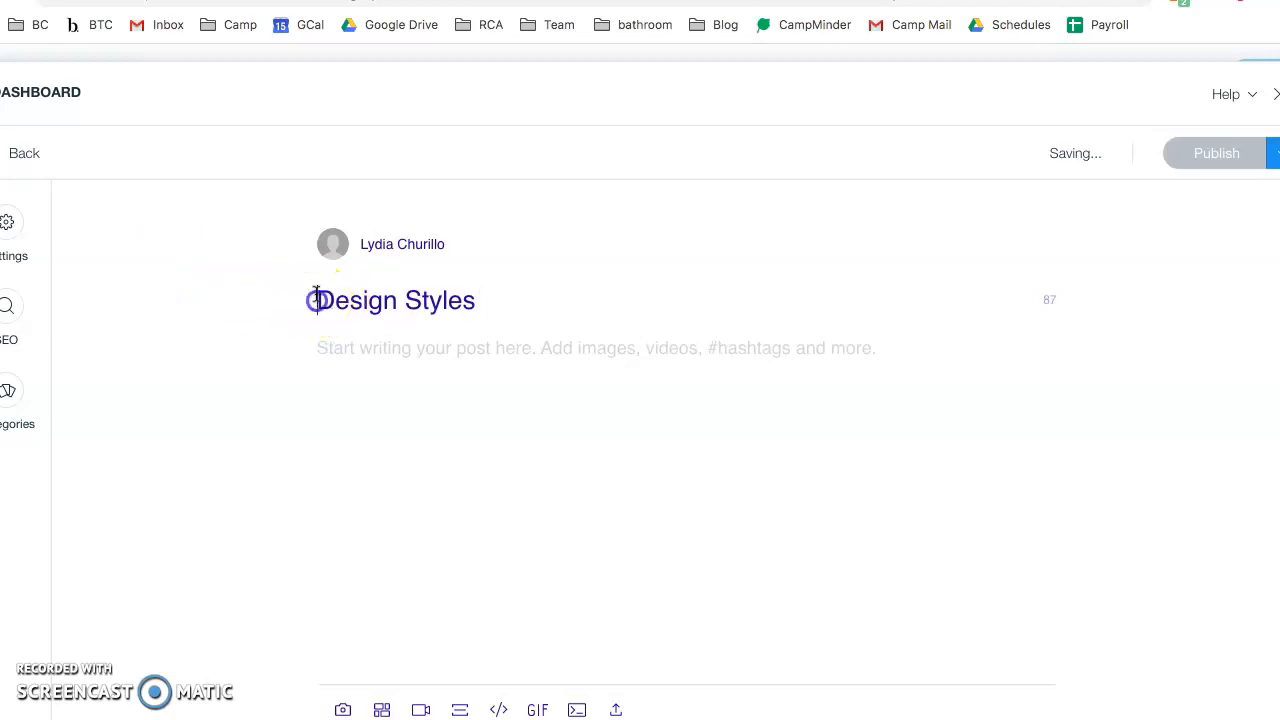
pyautogui.write('Personal')
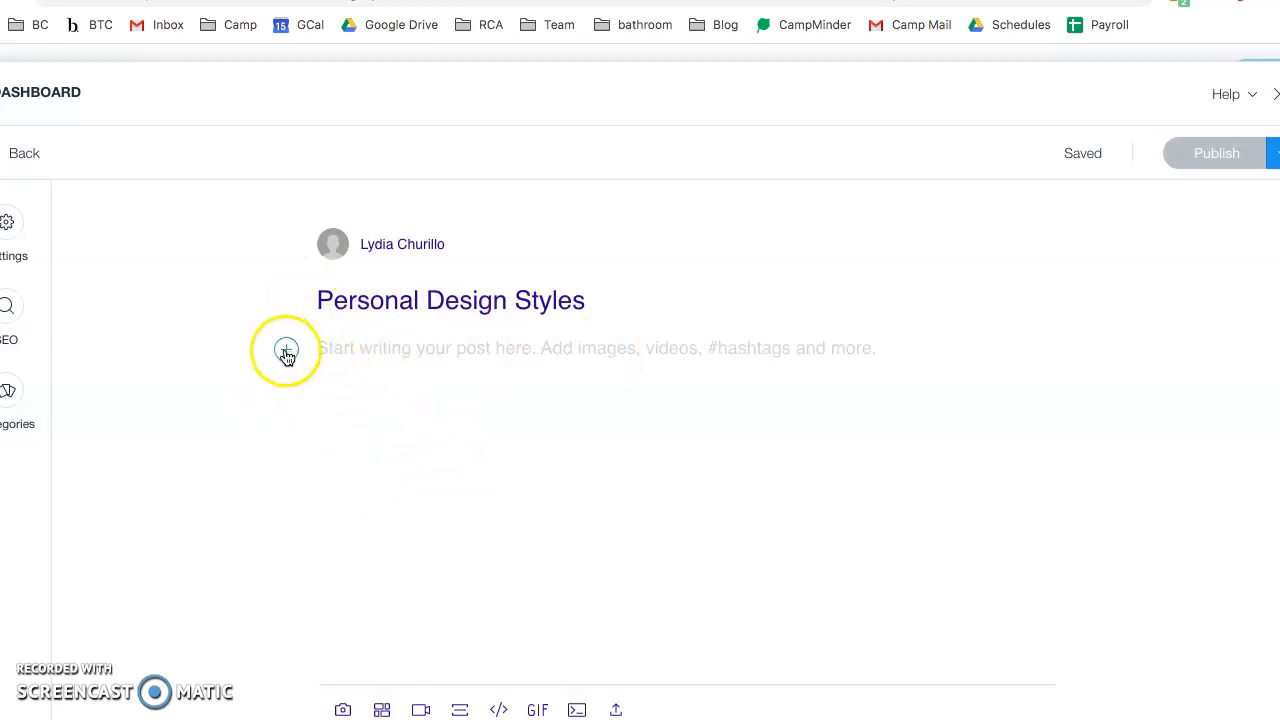
pyautogui.click(286, 348)
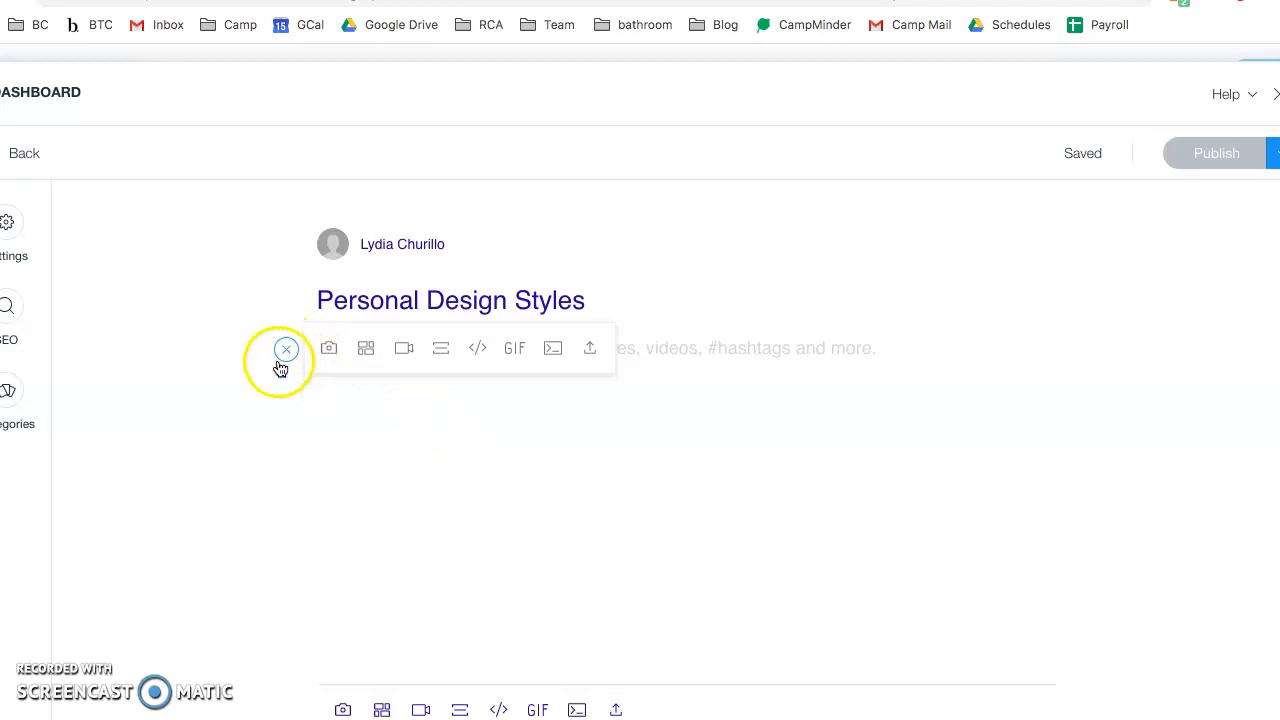
pyautogui.click(286, 348)
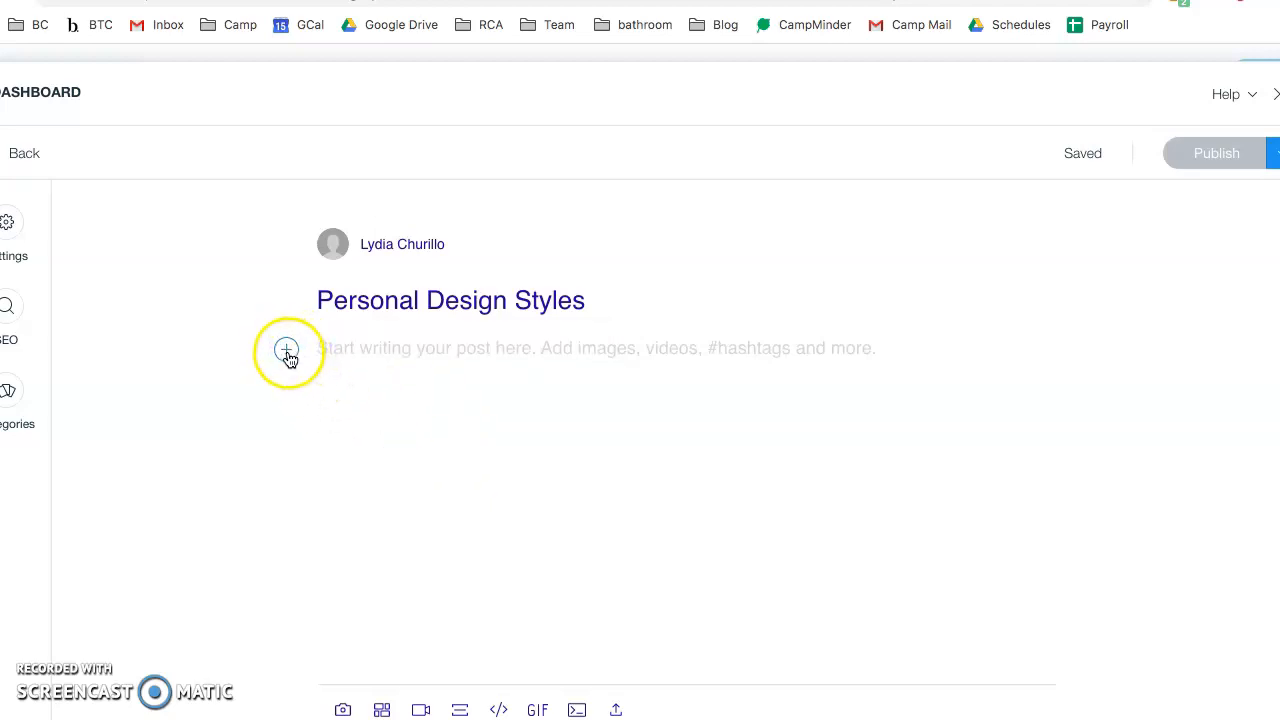
pyautogui.click(287, 349)
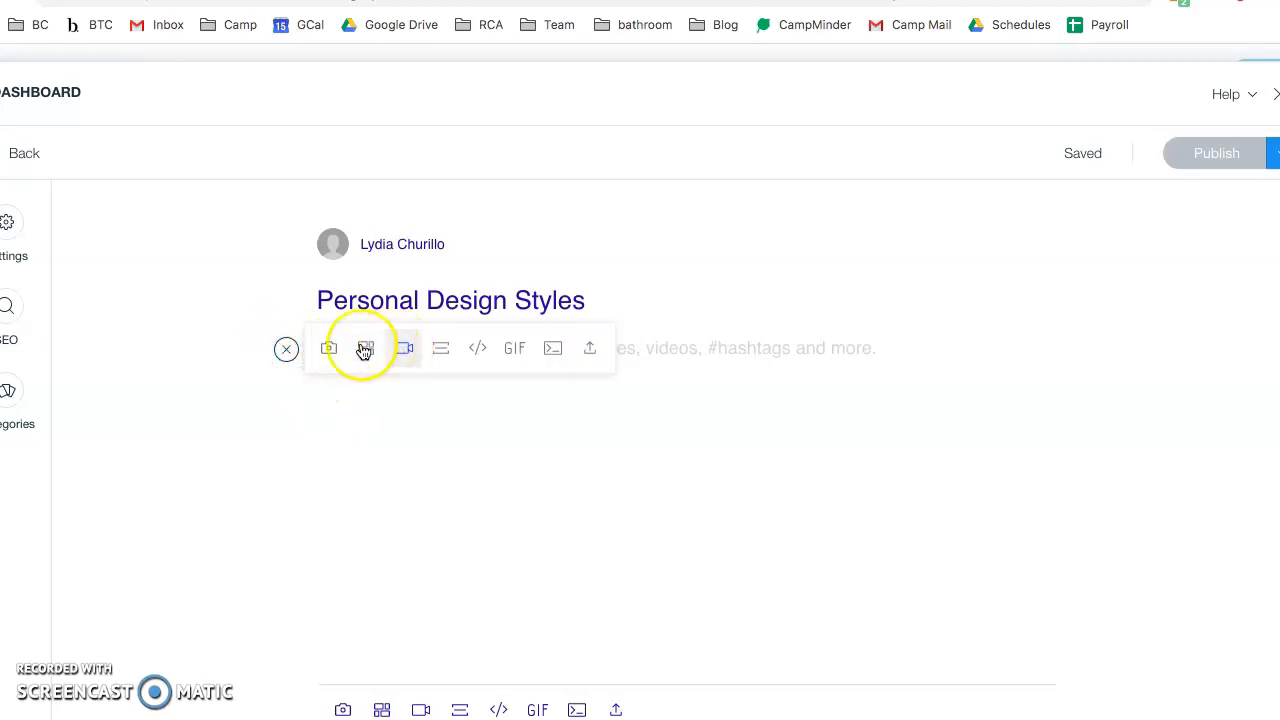
pyautogui.moveTo(329, 348)
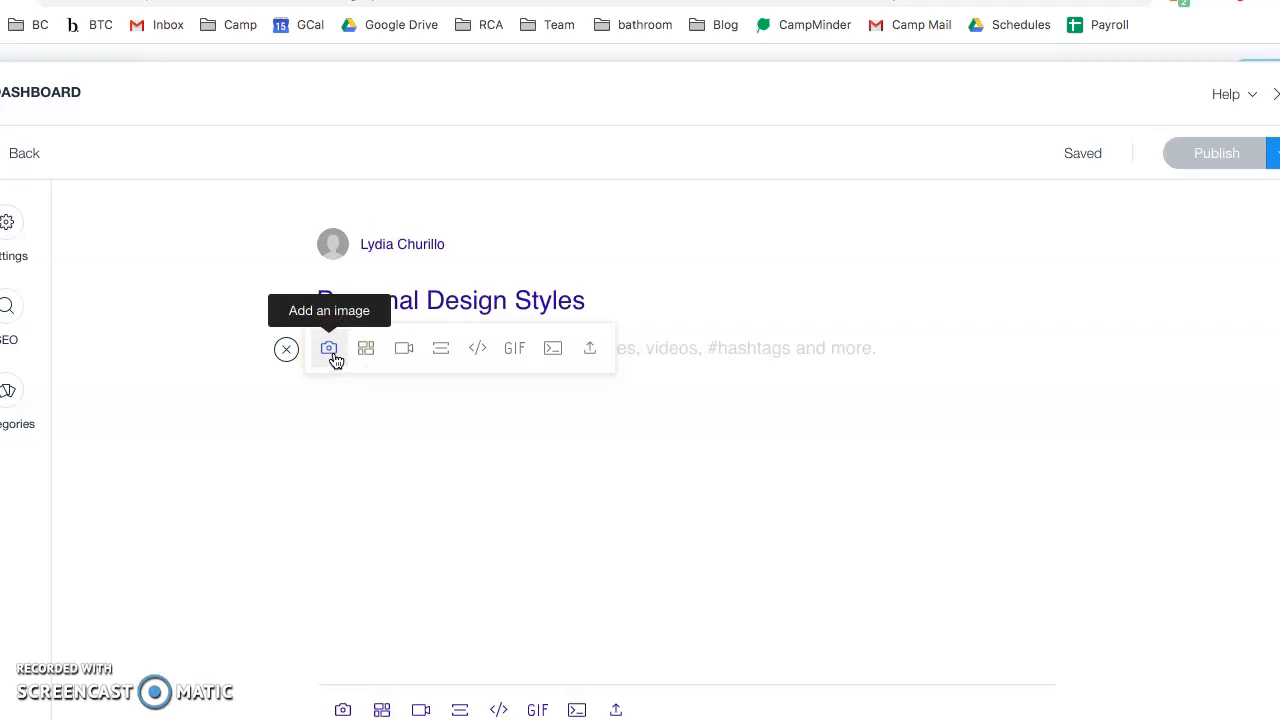
pyautogui.moveTo(366, 348)
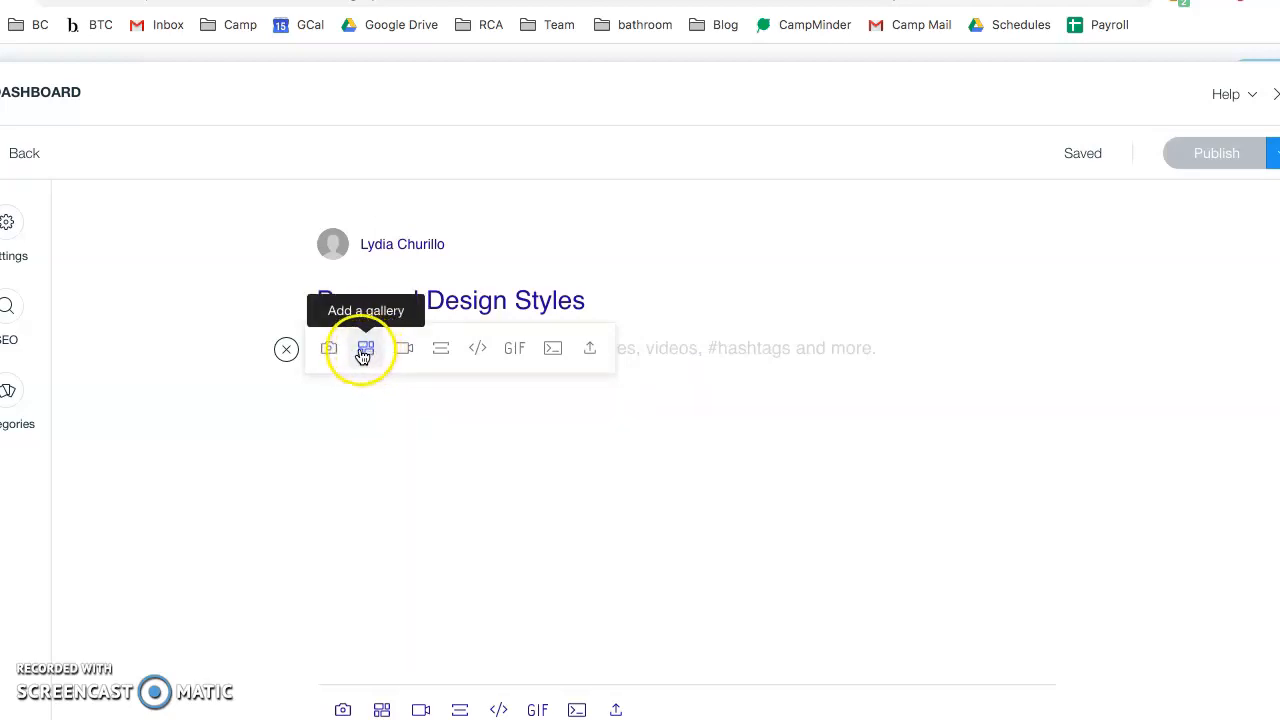
pyautogui.moveTo(404, 348)
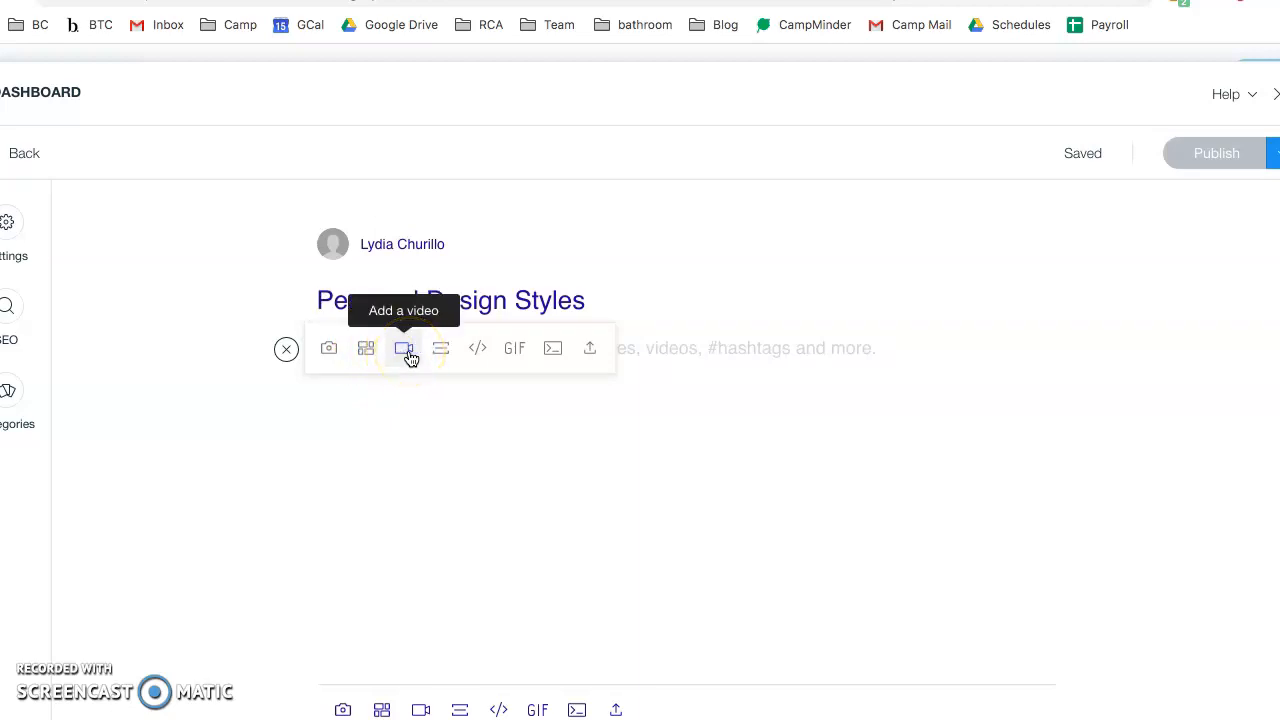
pyautogui.moveTo(440, 348)
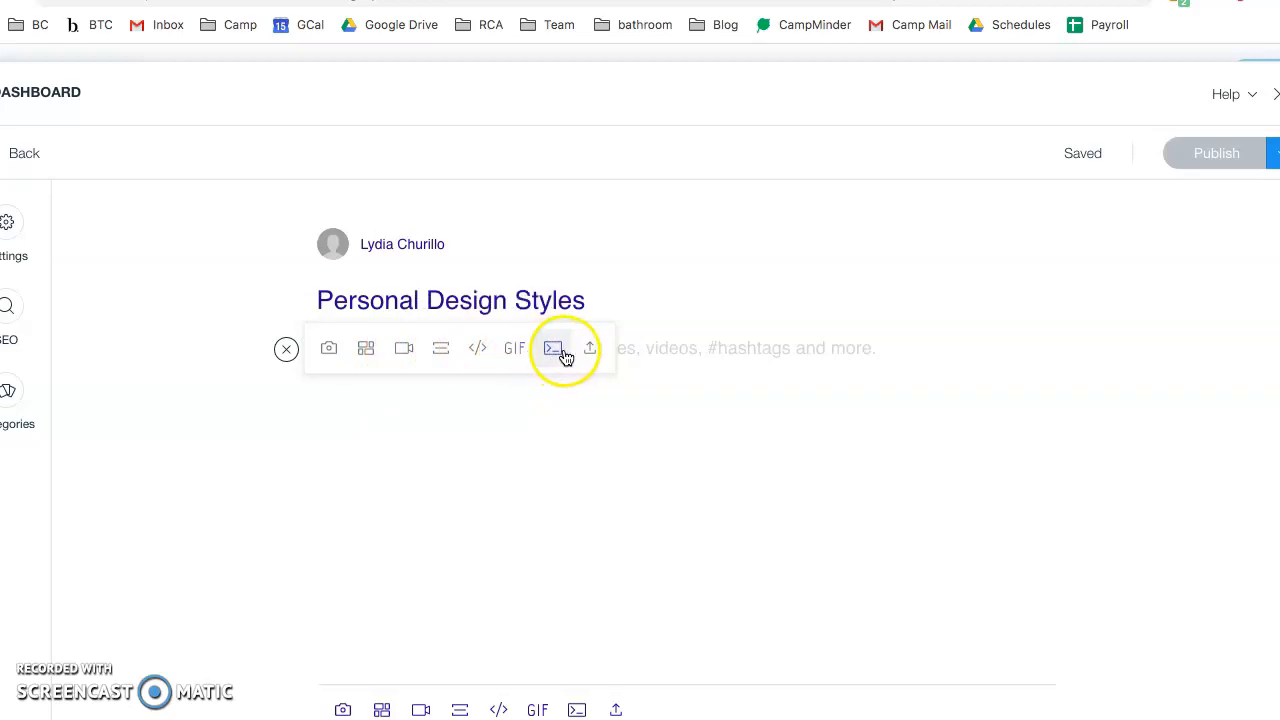
pyautogui.moveTo(554, 348)
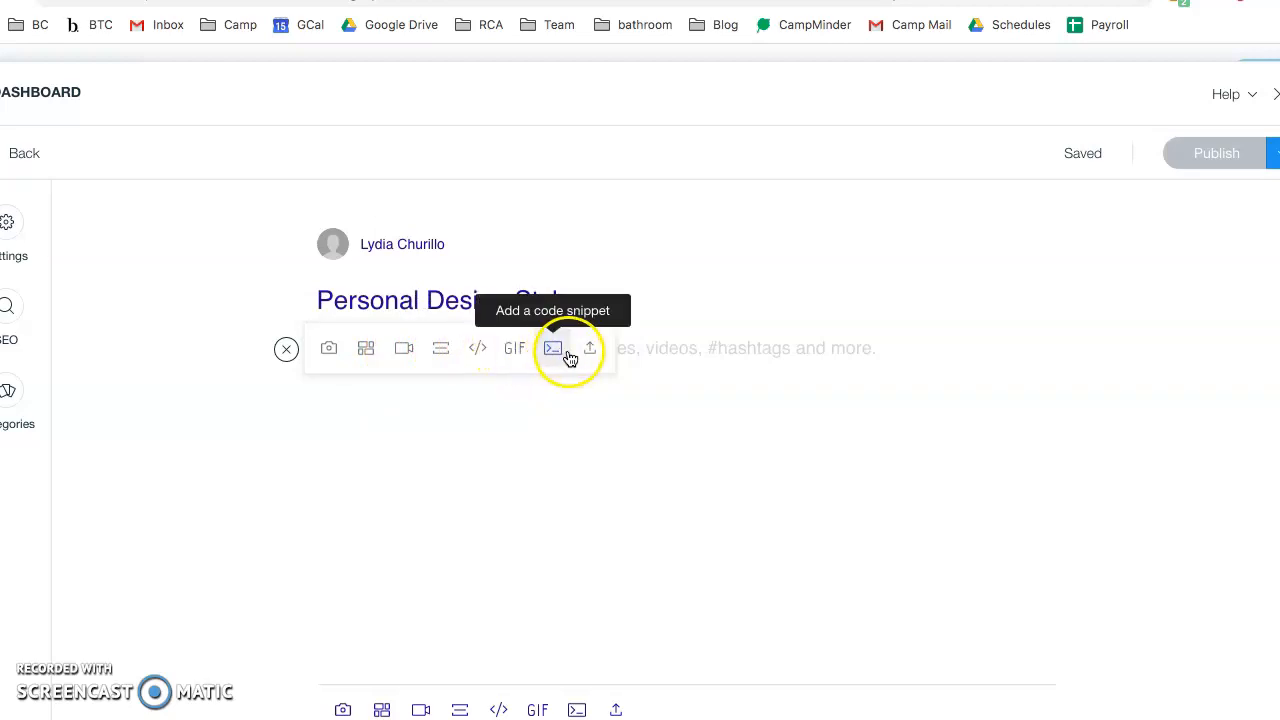
pyautogui.click(286, 349)
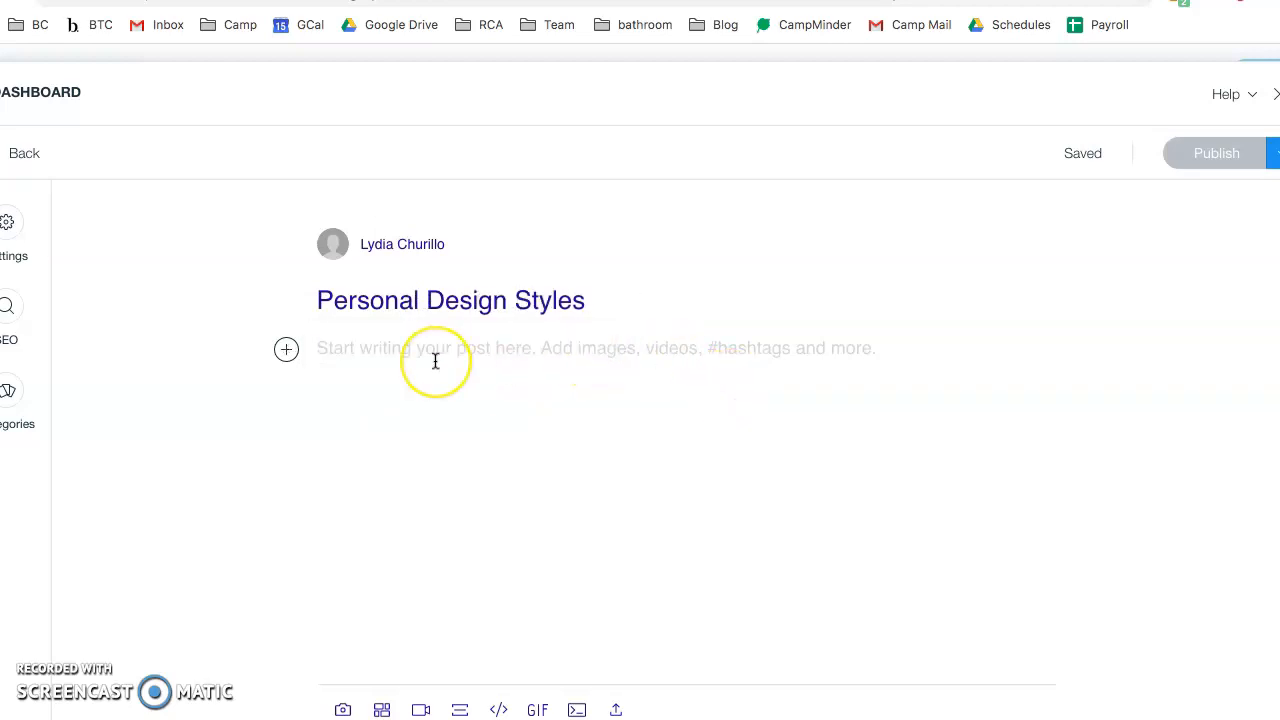
# - Write the line 'Type type type.' and insert a divider below it
pyautogui.write('Typ')
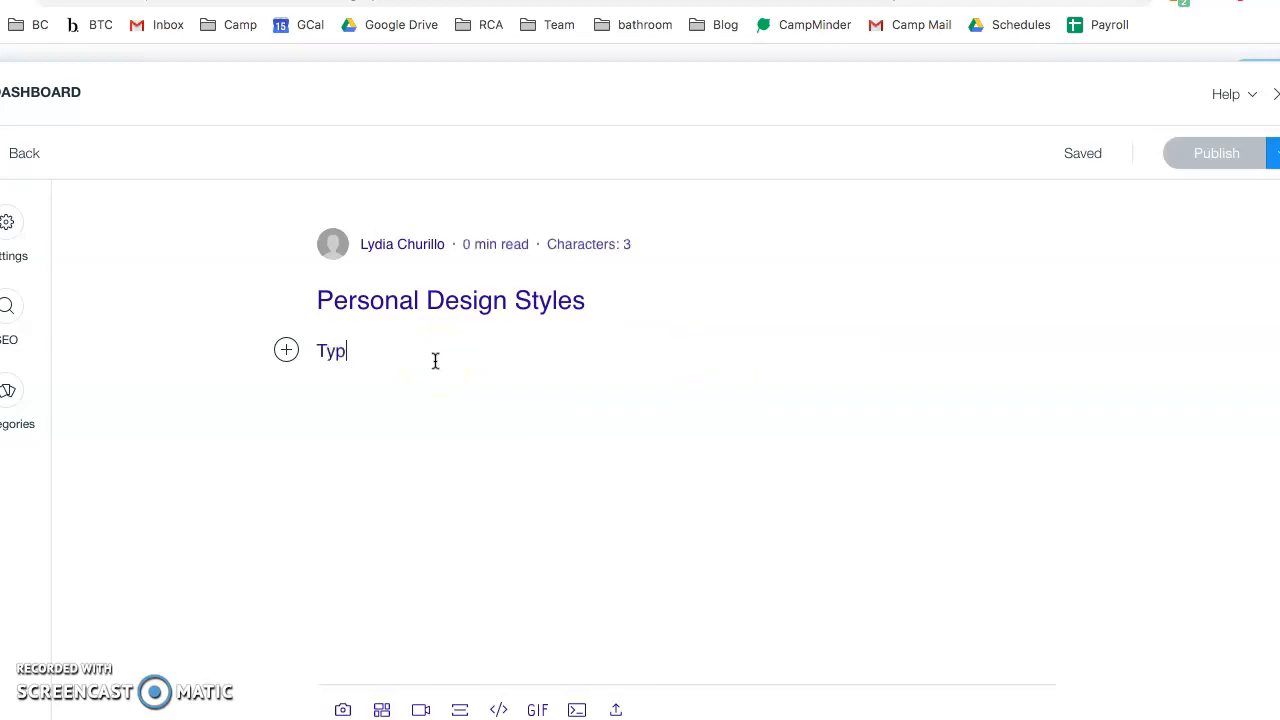
pyautogui.write('e type type.')
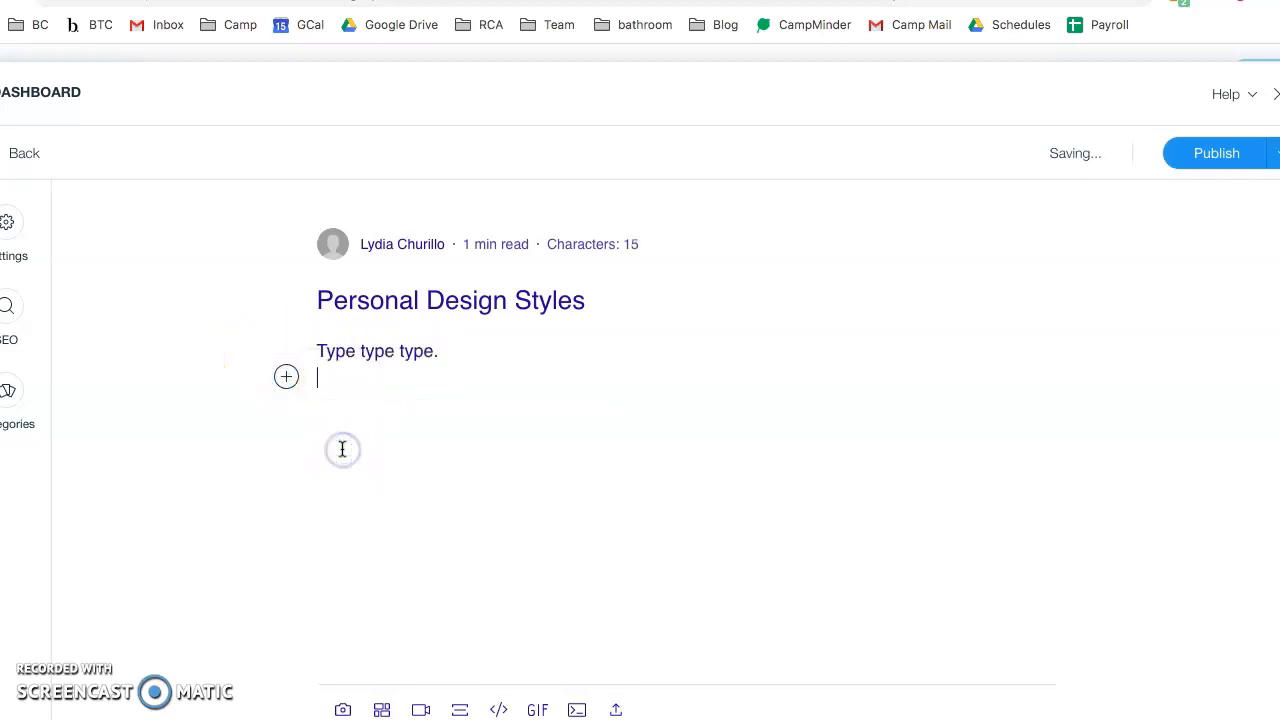
pyautogui.click(286, 377)
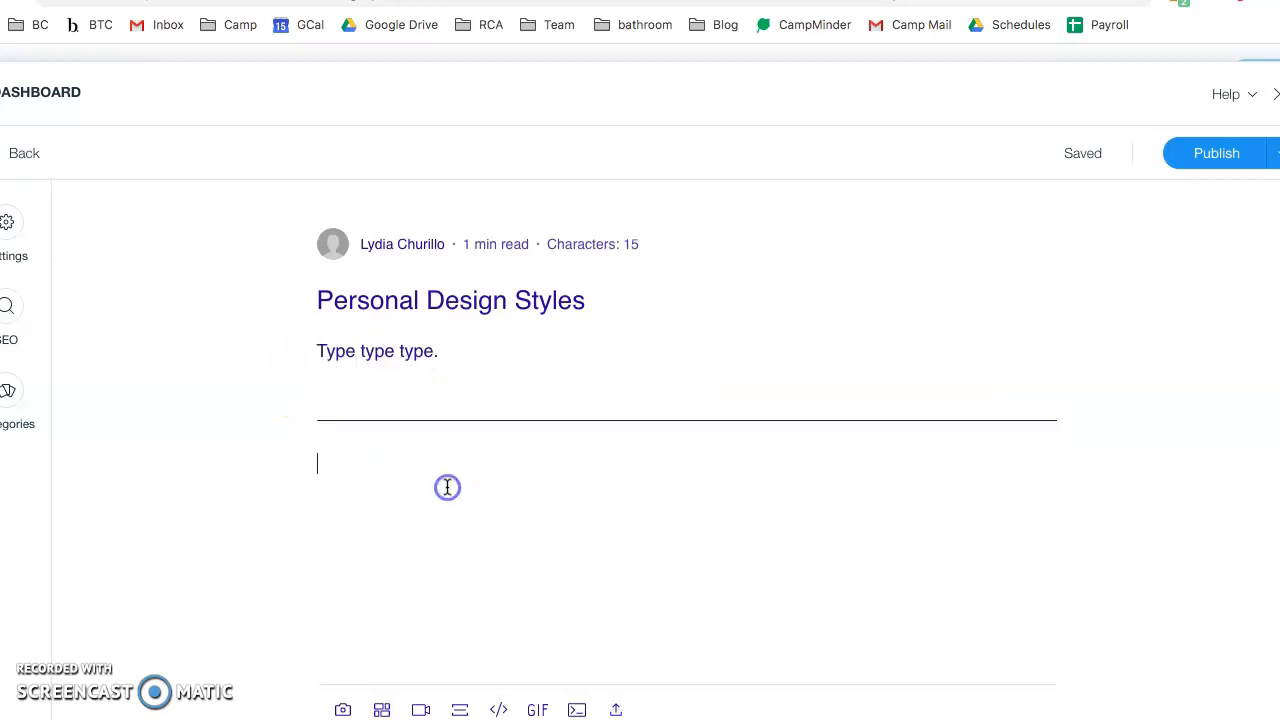
pyautogui.moveTo(447, 487)
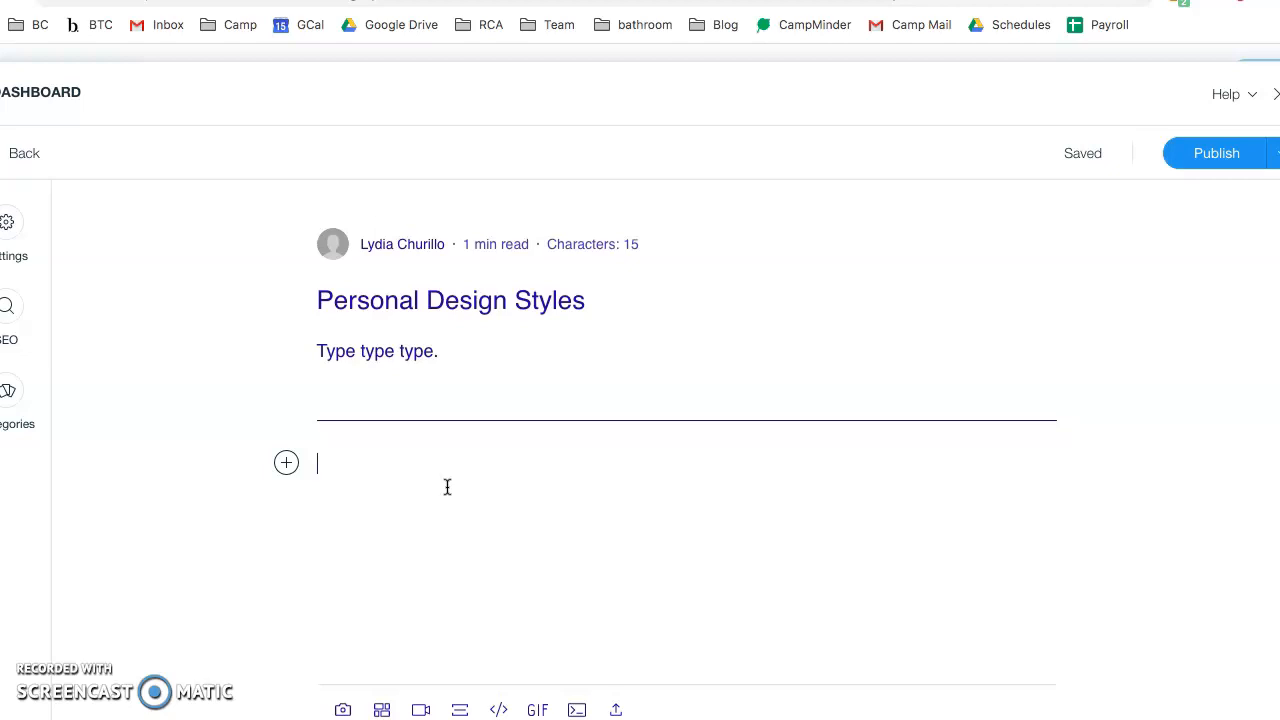
# - Write the line 'Type Type Type' and add a second divider below it
pyautogui.write('Type Type Type')
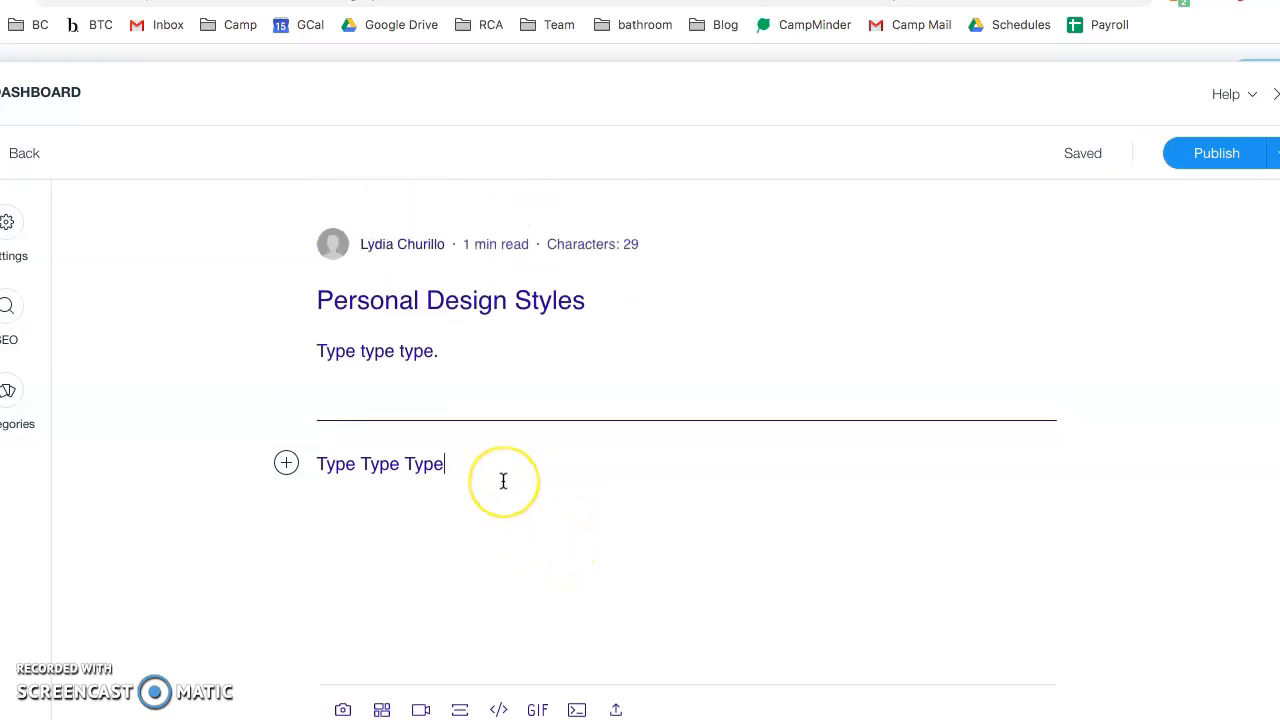
pyautogui.click(286, 463)
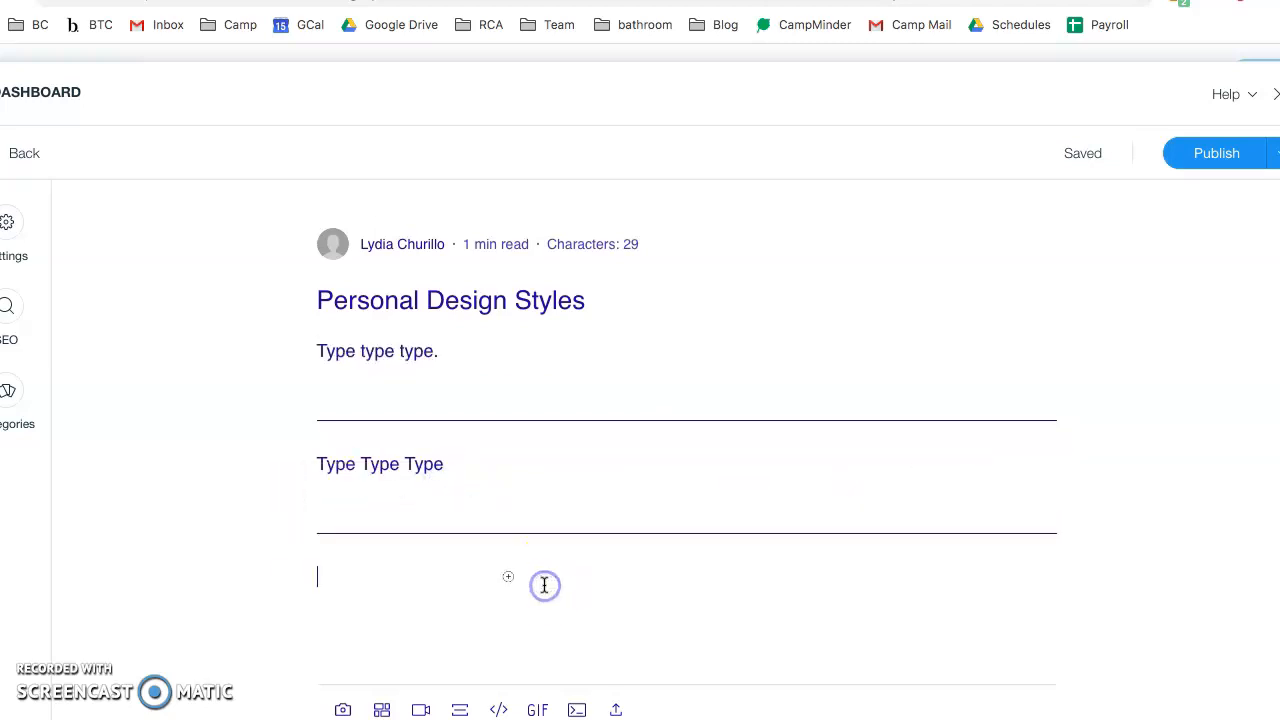
pyautogui.moveTo(632, 497)
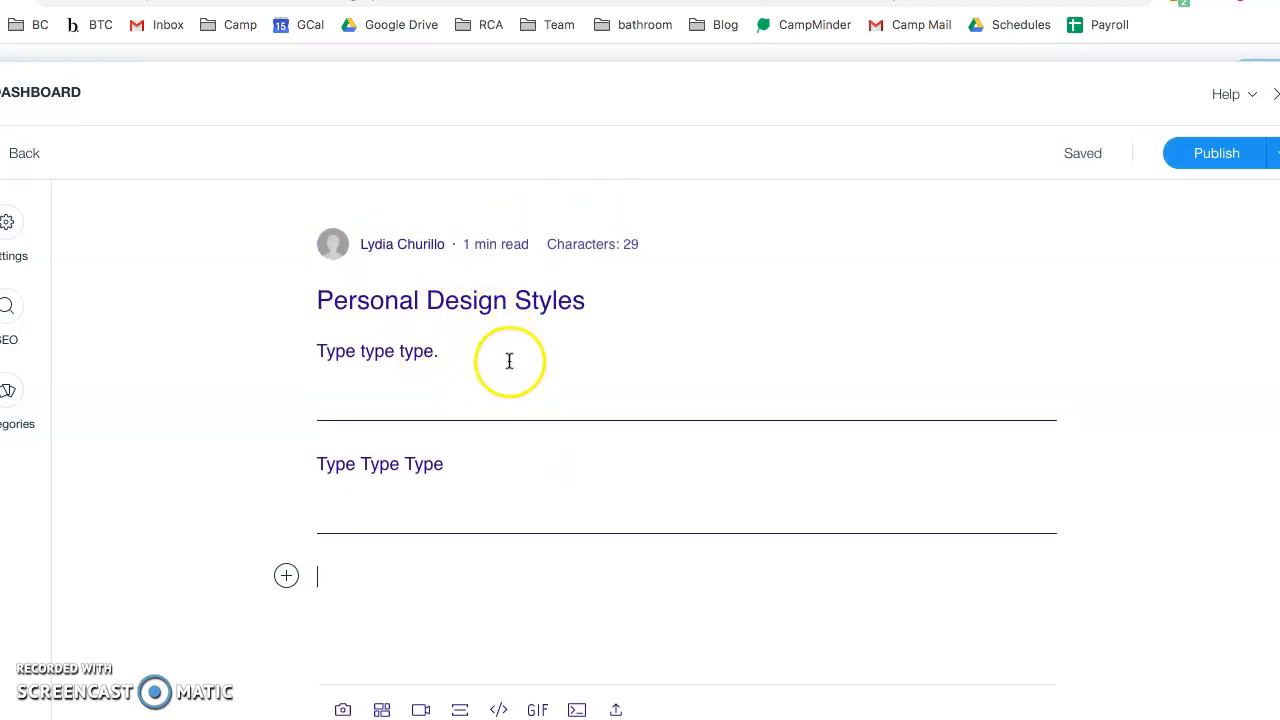
pyautogui.scroll(-3)
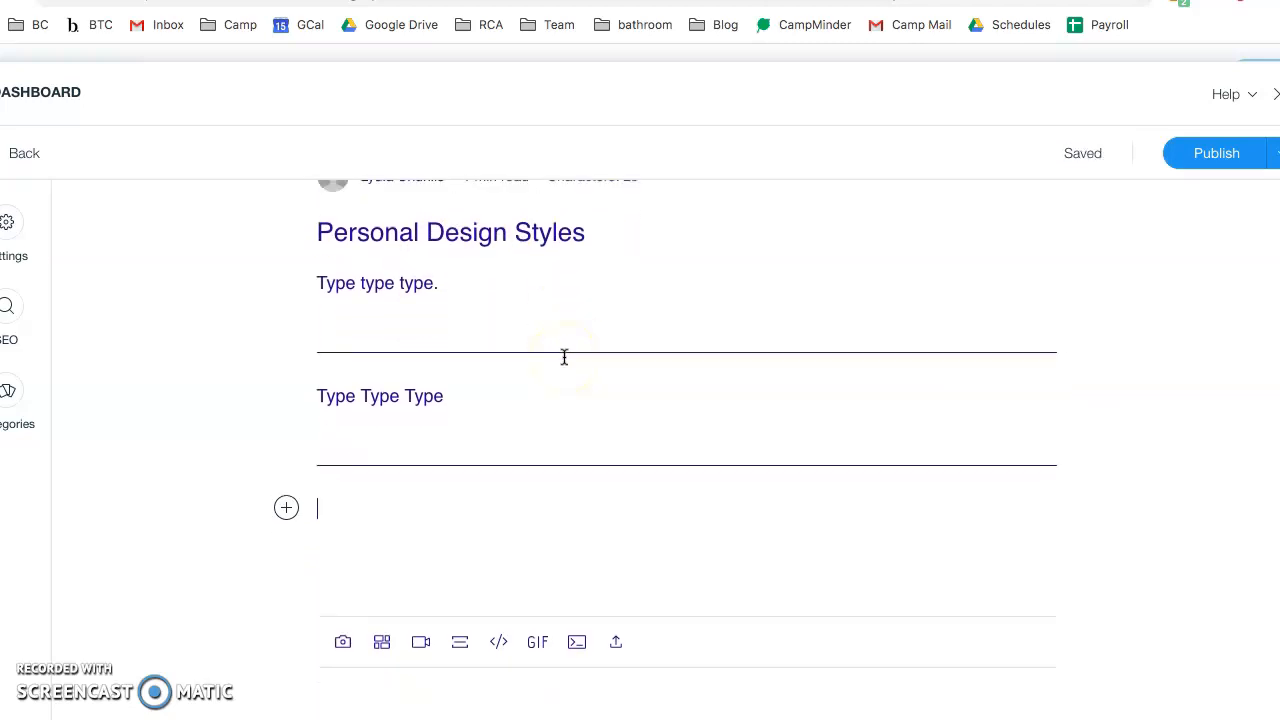
pyautogui.scroll(3)
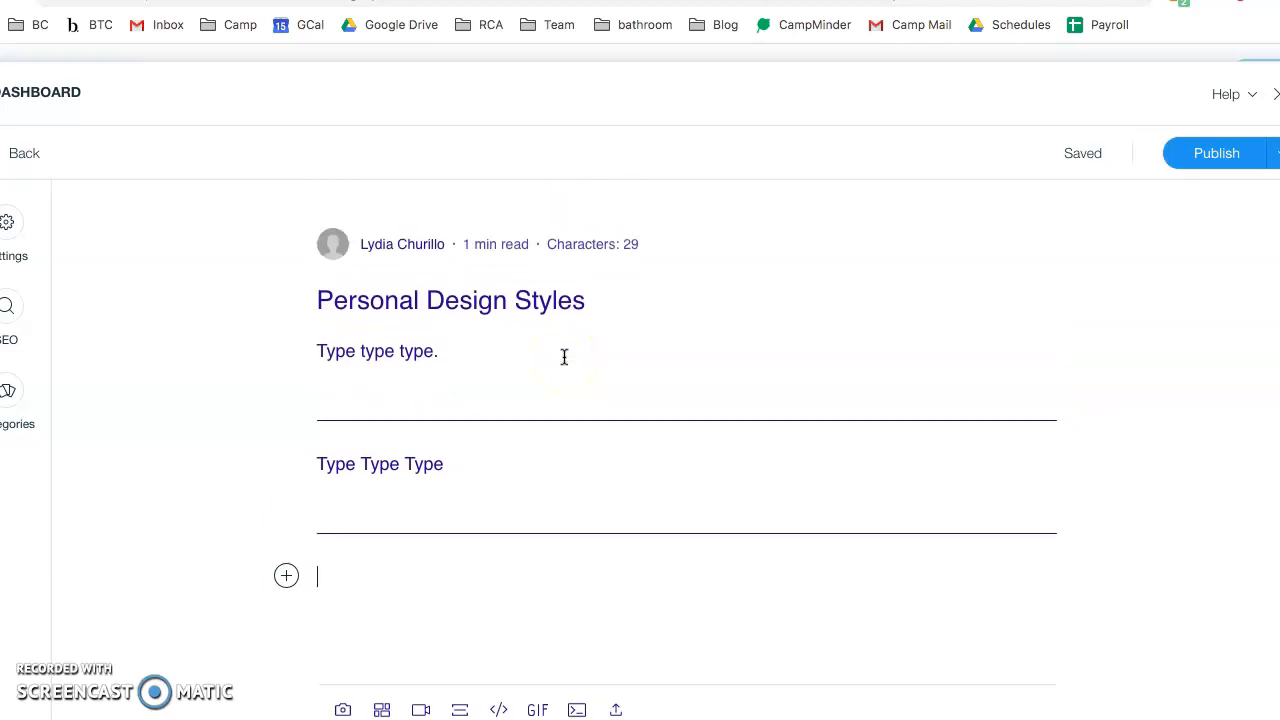
pyautogui.moveTo(660, 285)
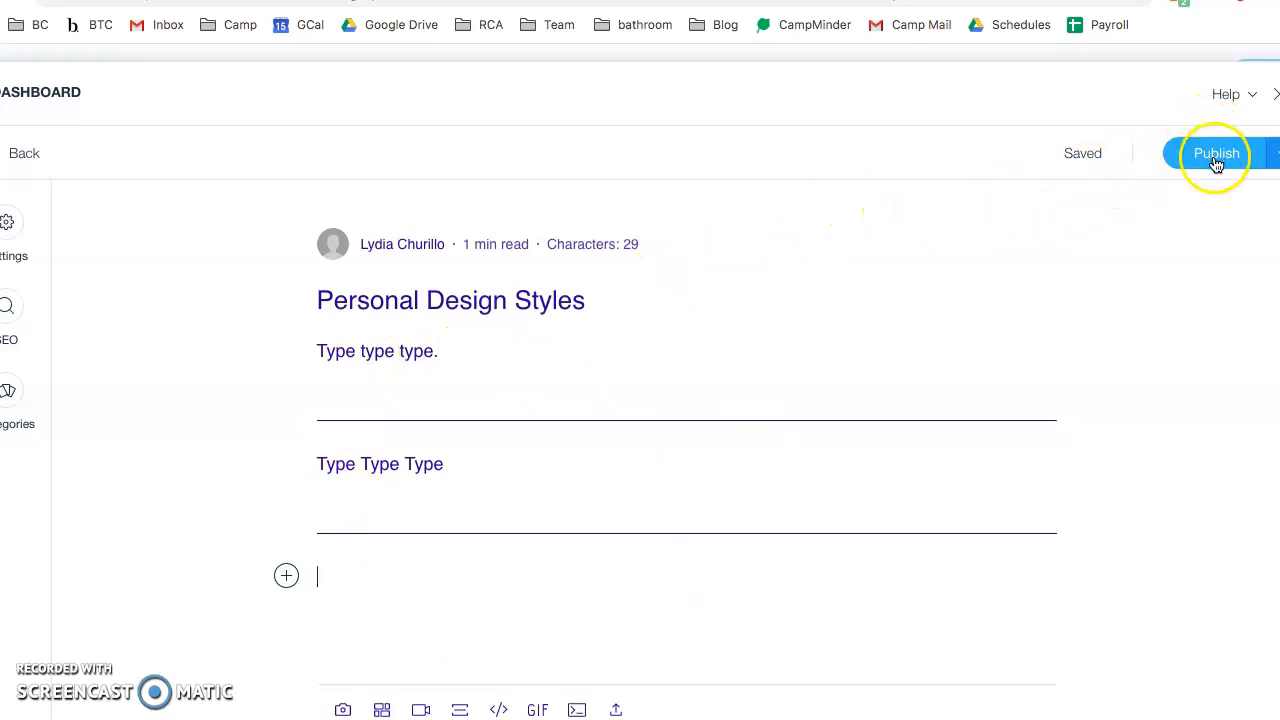
# - Publish 'Personal Design Styles', dismiss the setup popup, and review the Published list
pyautogui.click(1216, 153)
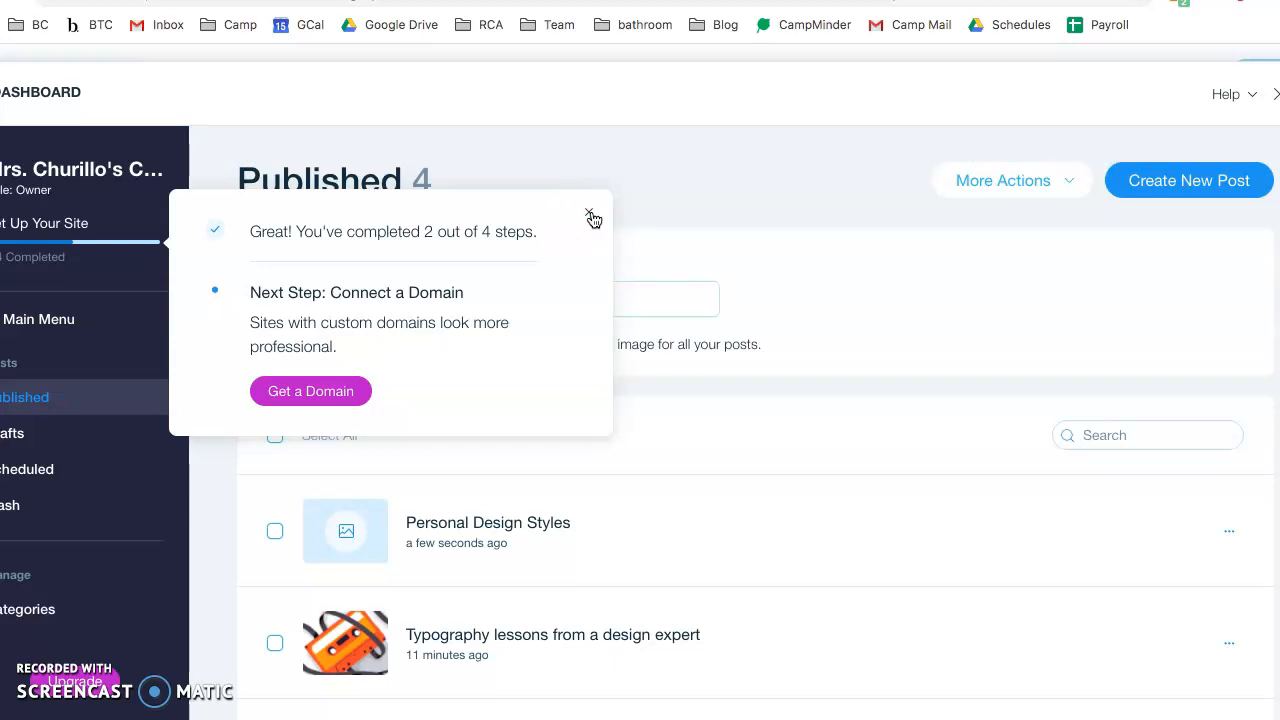
pyautogui.click(593, 217)
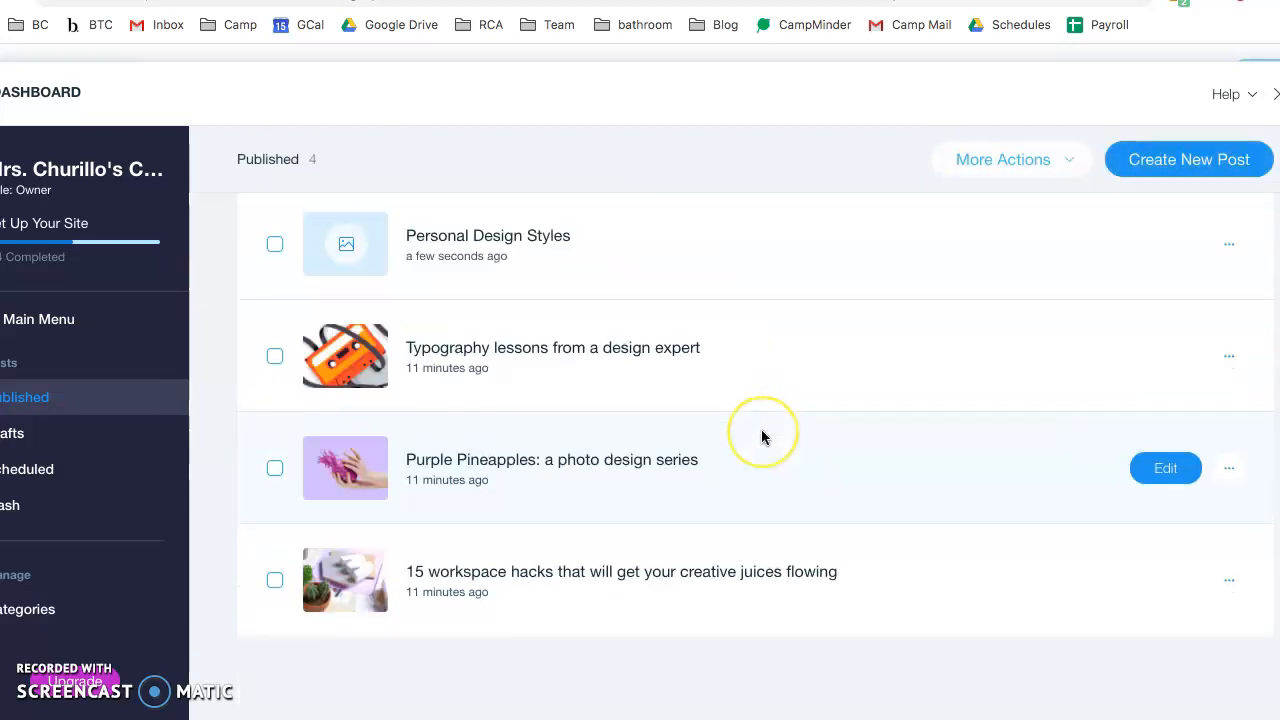
pyautogui.scroll(3)
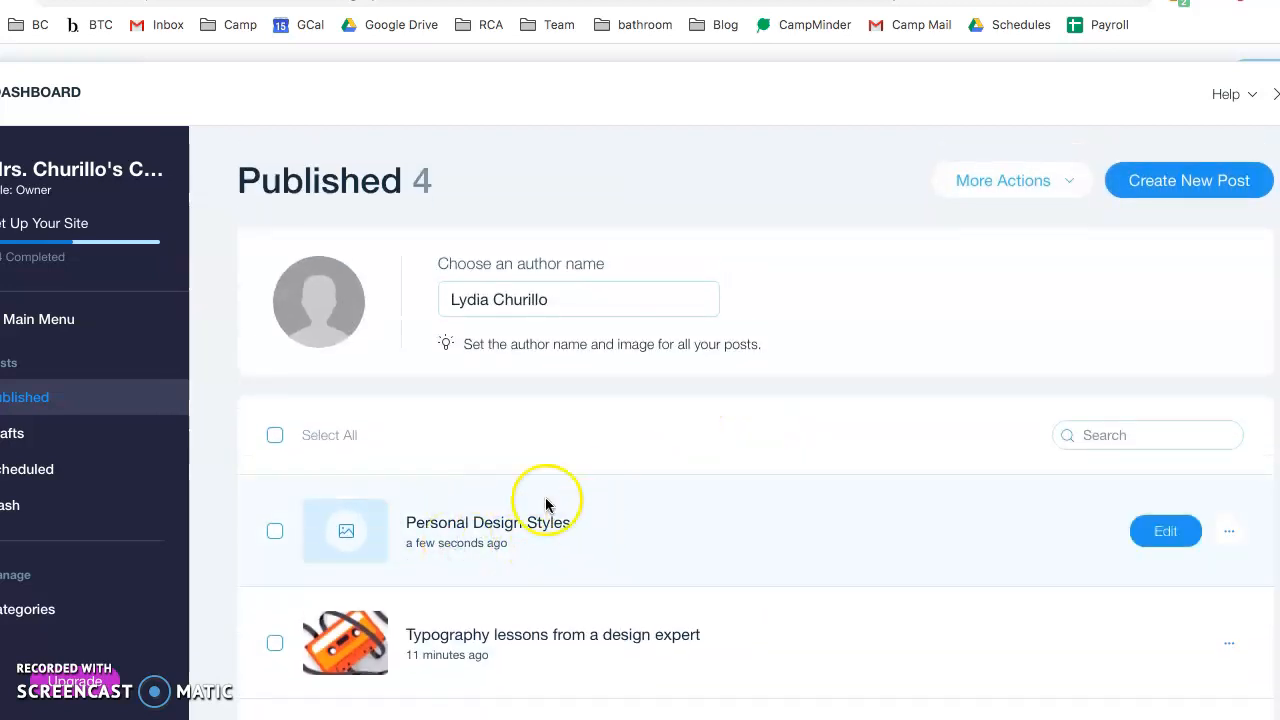
pyautogui.moveTo(658, 547)
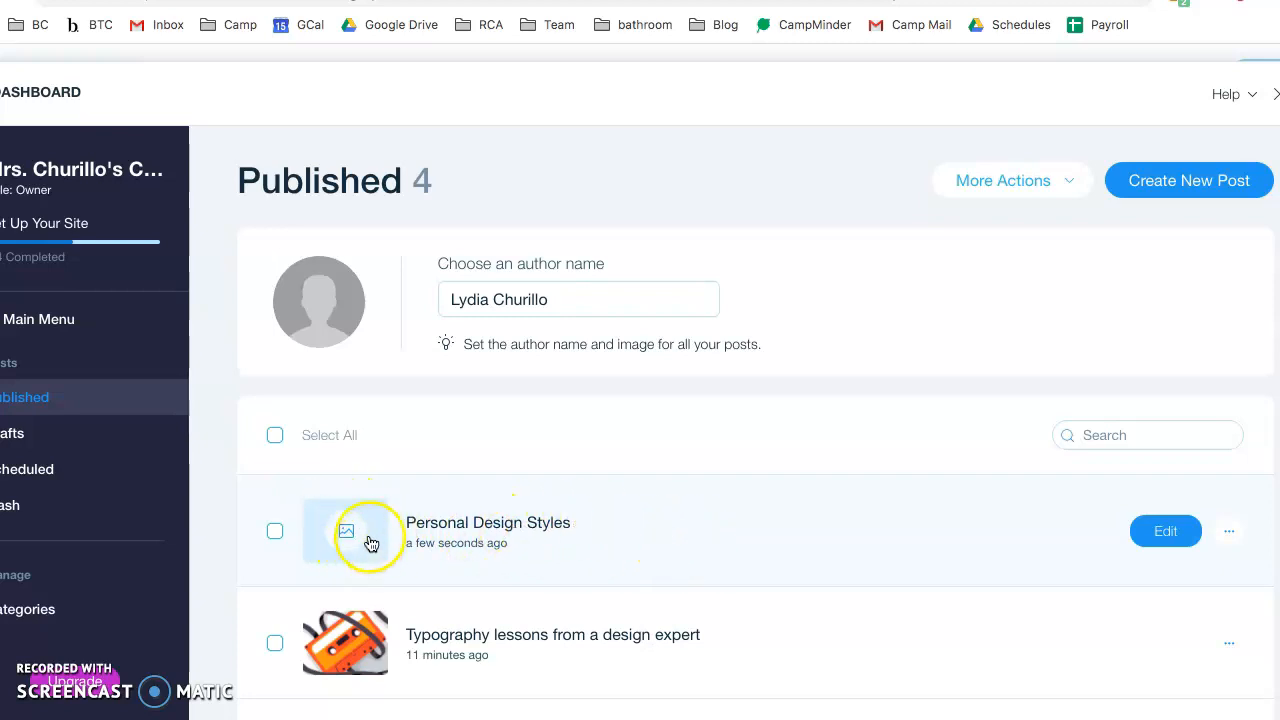
pyautogui.moveTo(349, 541)
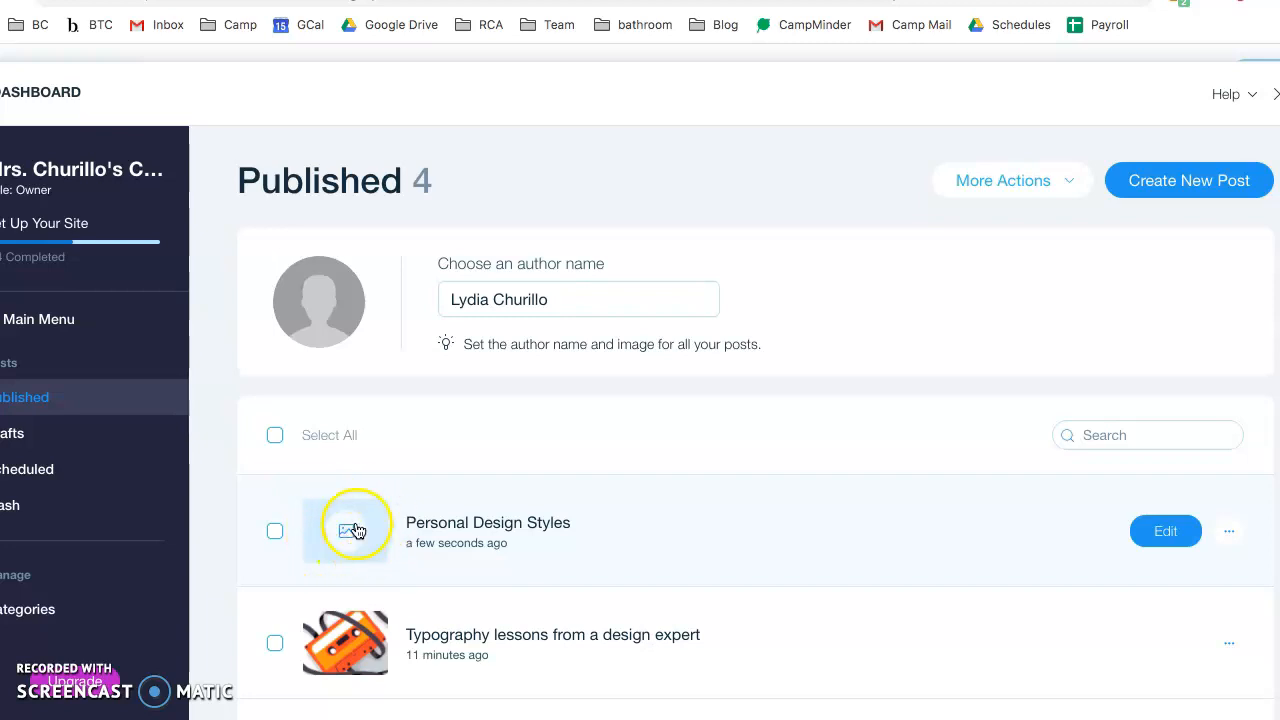
pyautogui.scroll(-3)
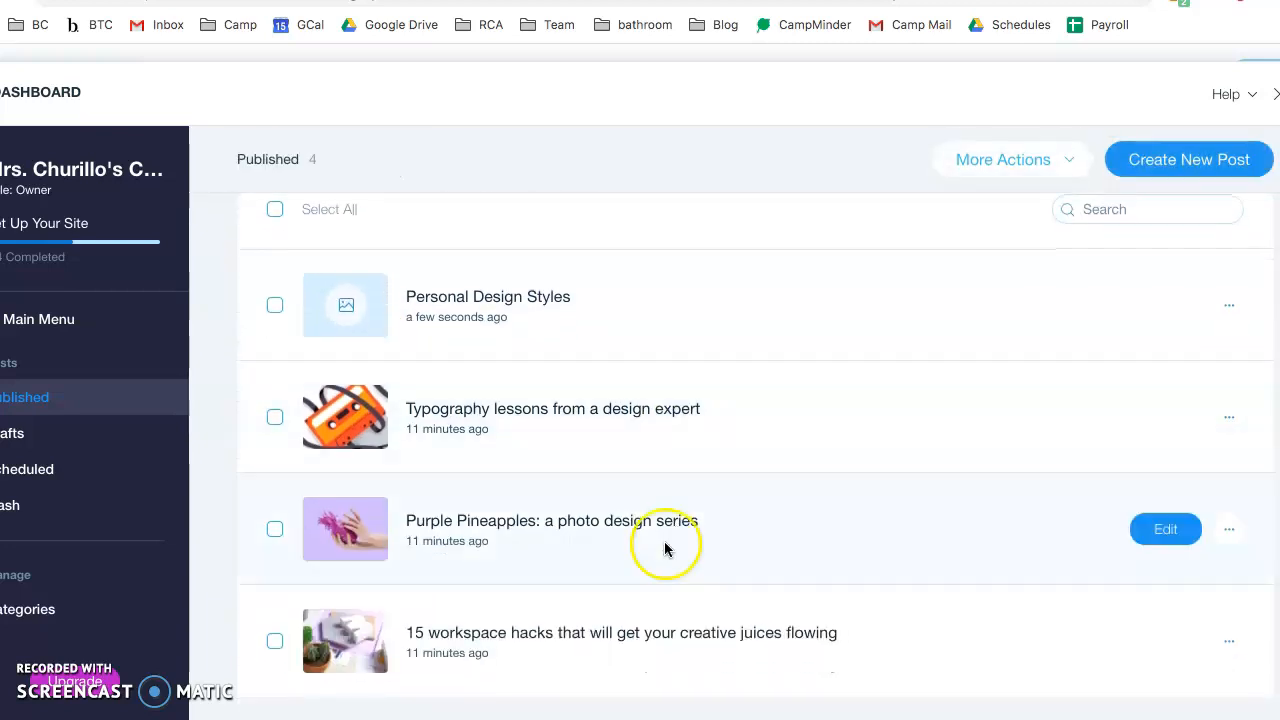
pyautogui.moveTo(546, 425)
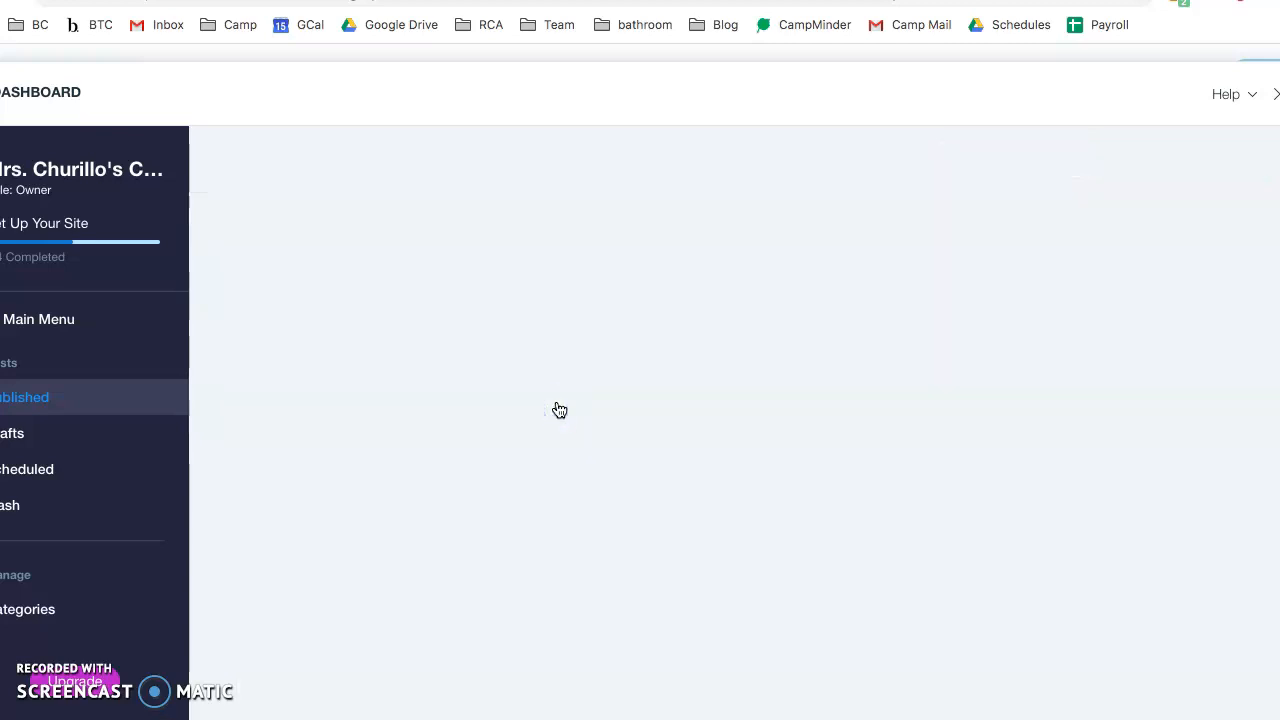
# - Open and browse the Typography lessons post
pyautogui.click(24, 397)
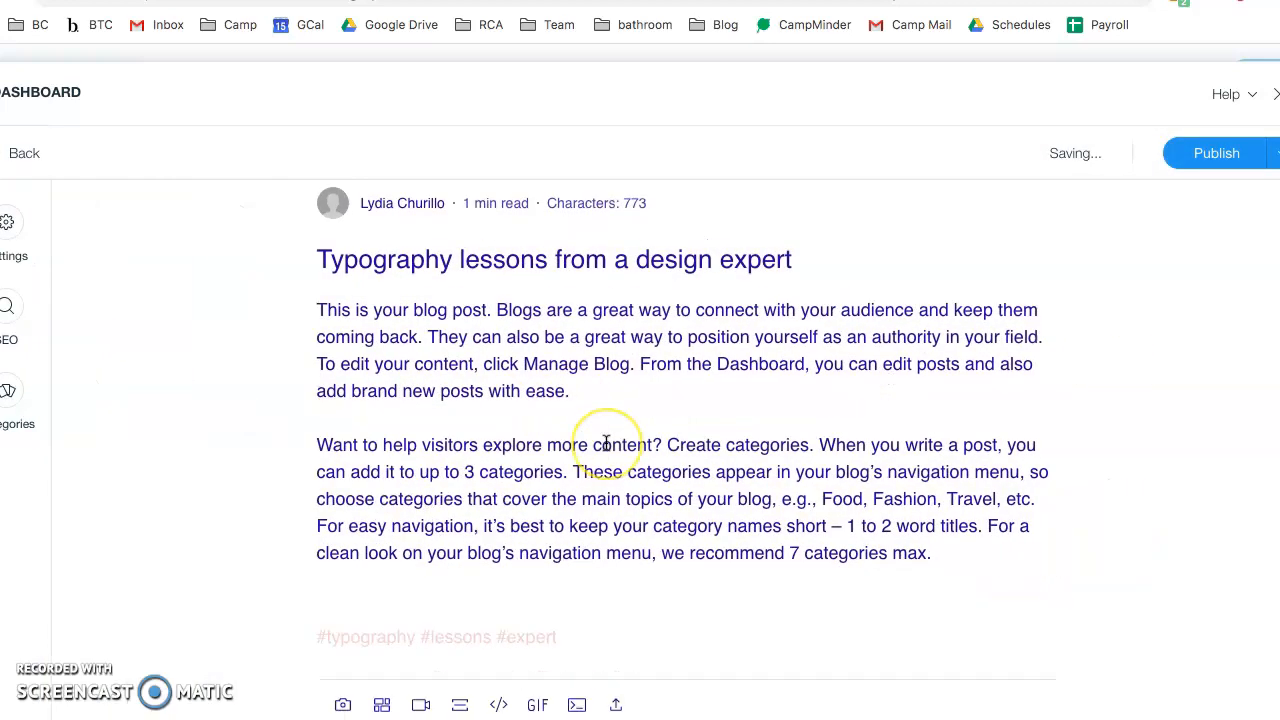
pyautogui.scroll(-3)
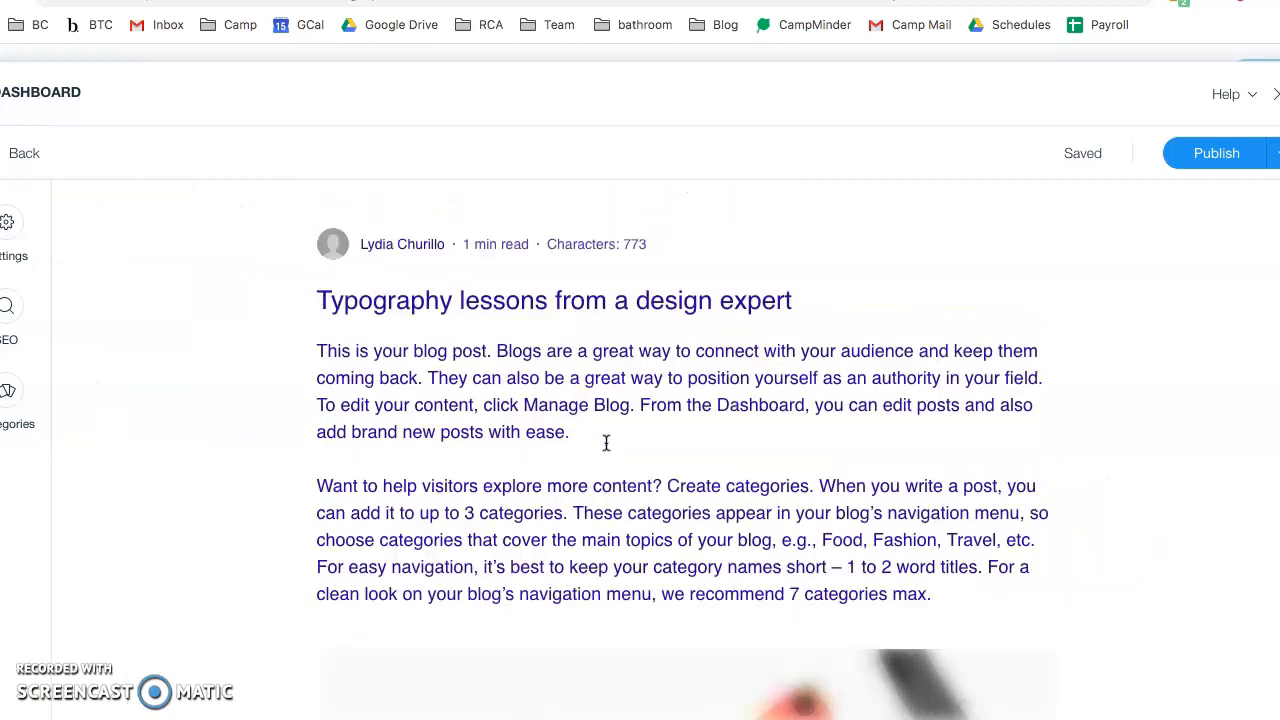
pyautogui.scroll(-3)
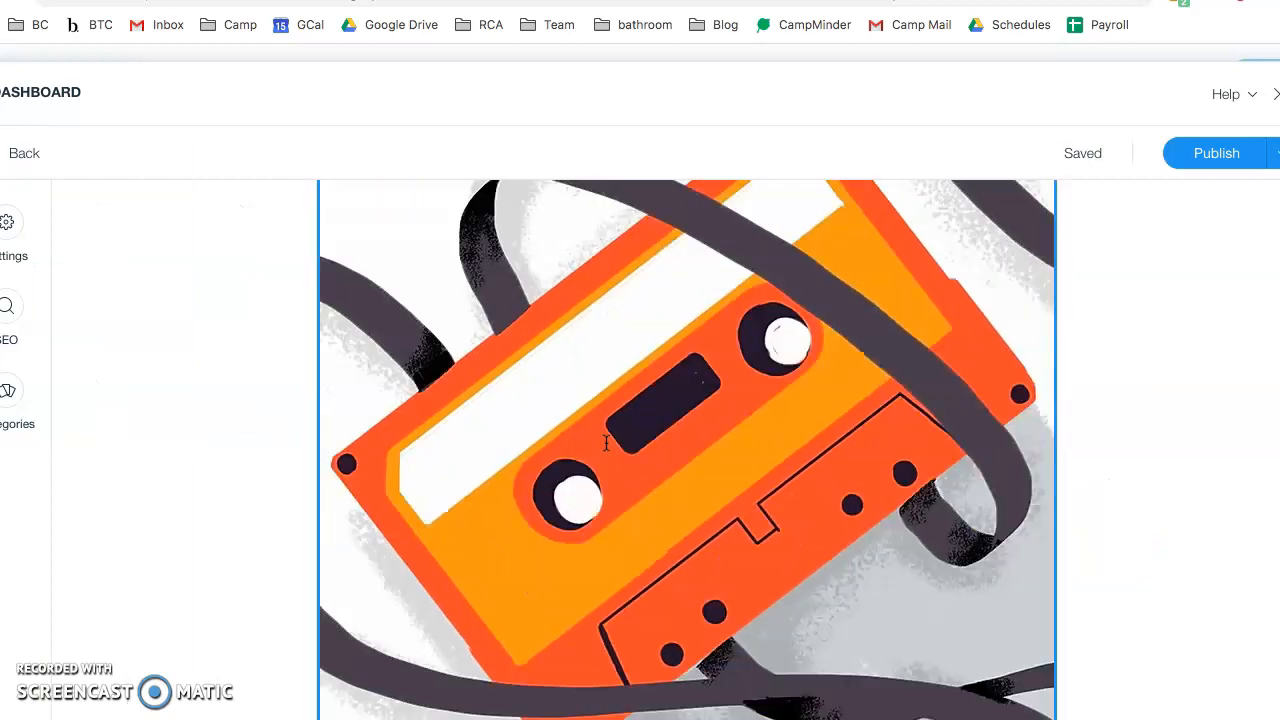
pyautogui.scroll(3)
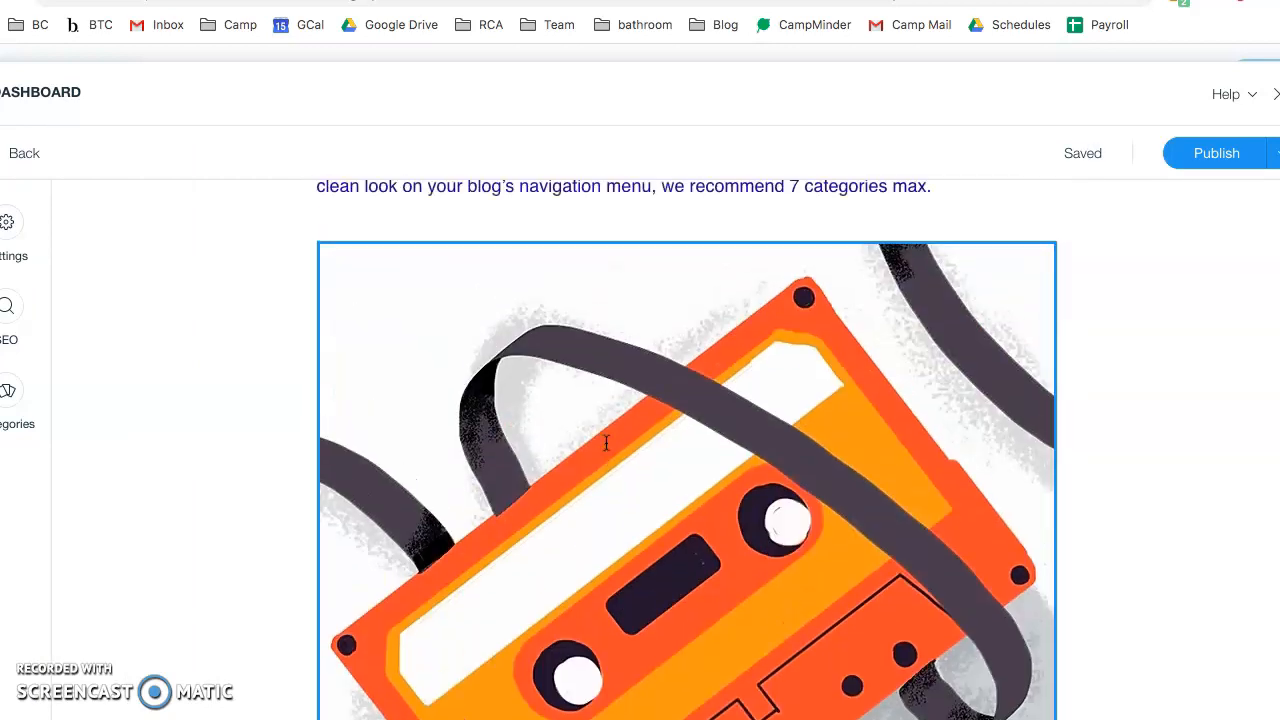
pyautogui.scroll(3)
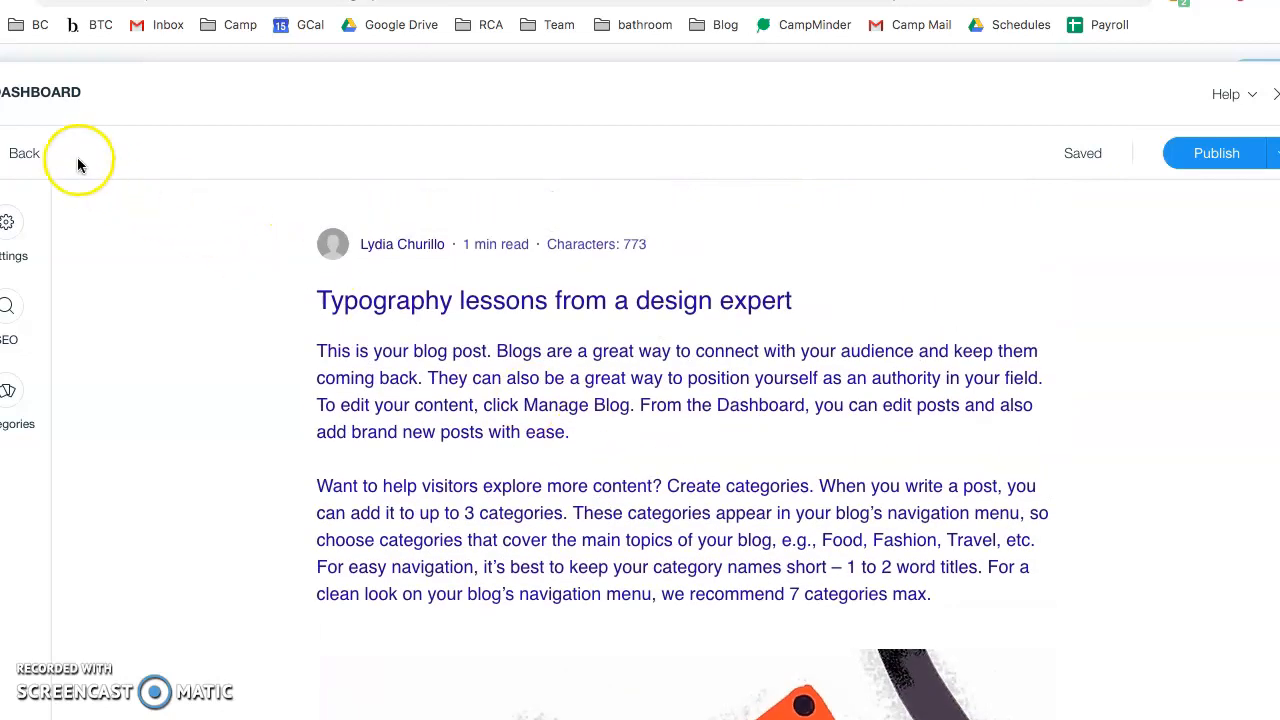
# - Return to Published posts, then open and browse the Purple Pineapples post
pyautogui.click(23, 153)
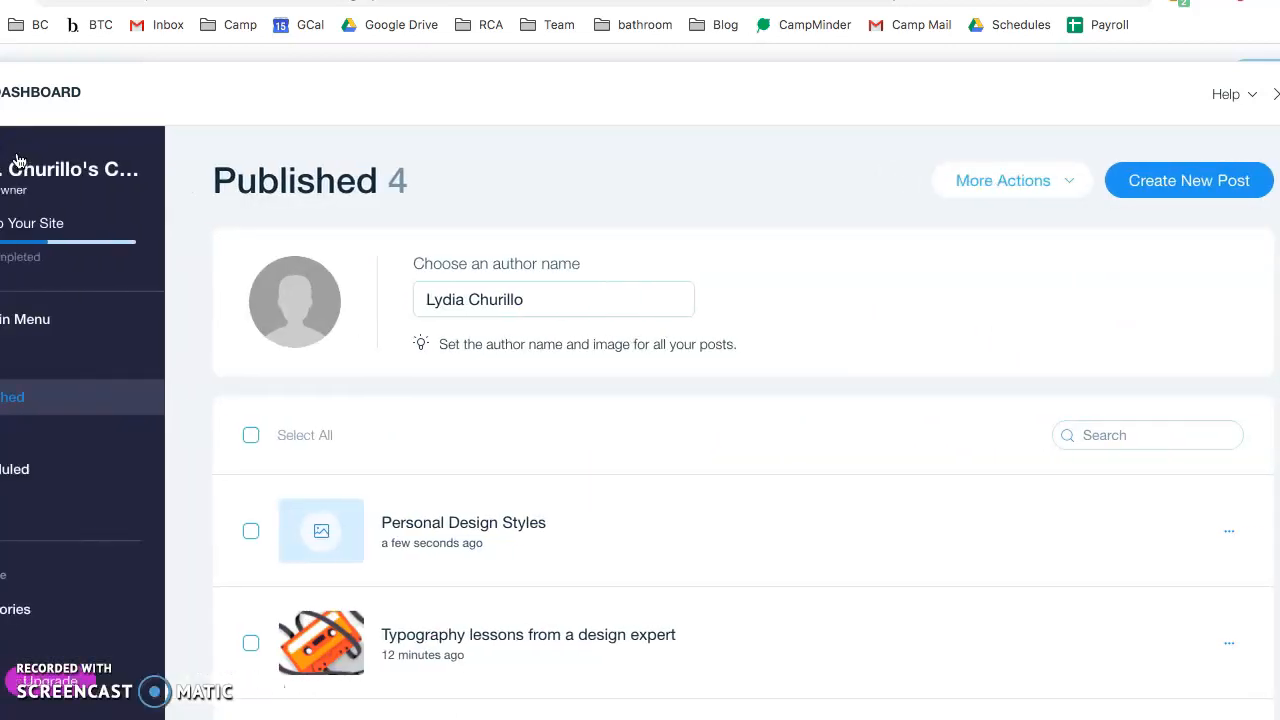
pyautogui.scroll(-3)
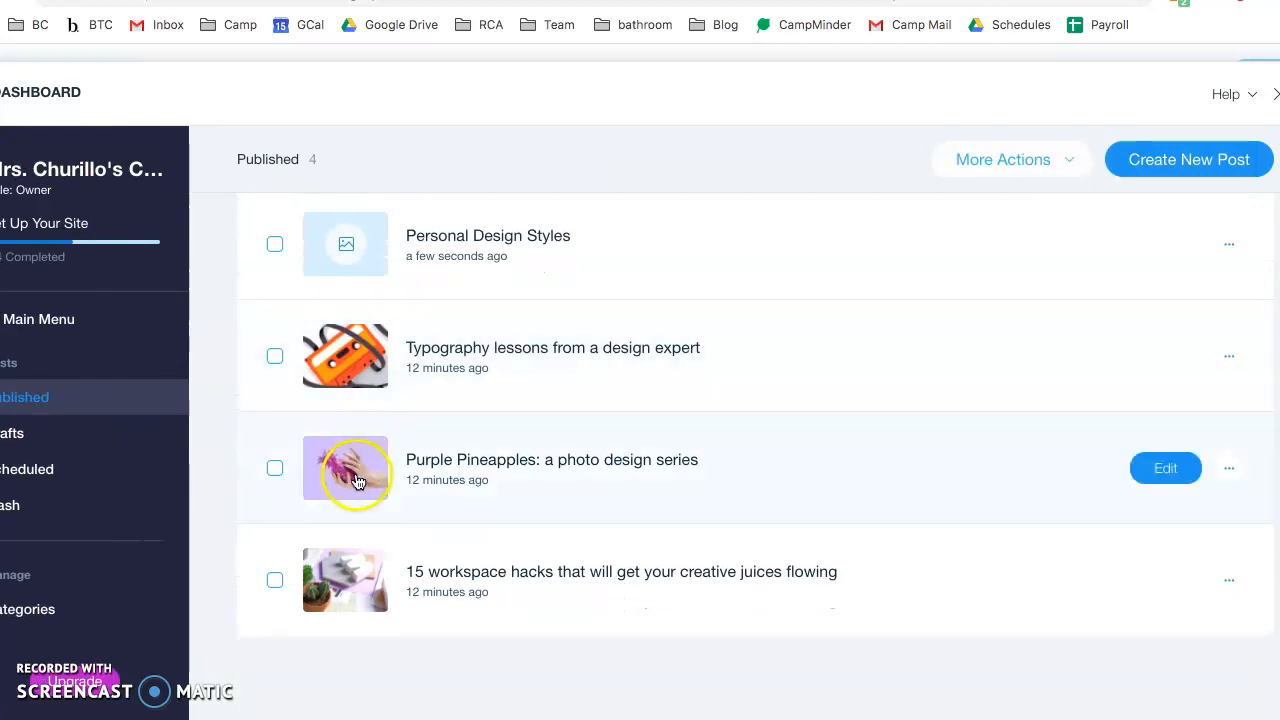
pyautogui.click(1165, 468)
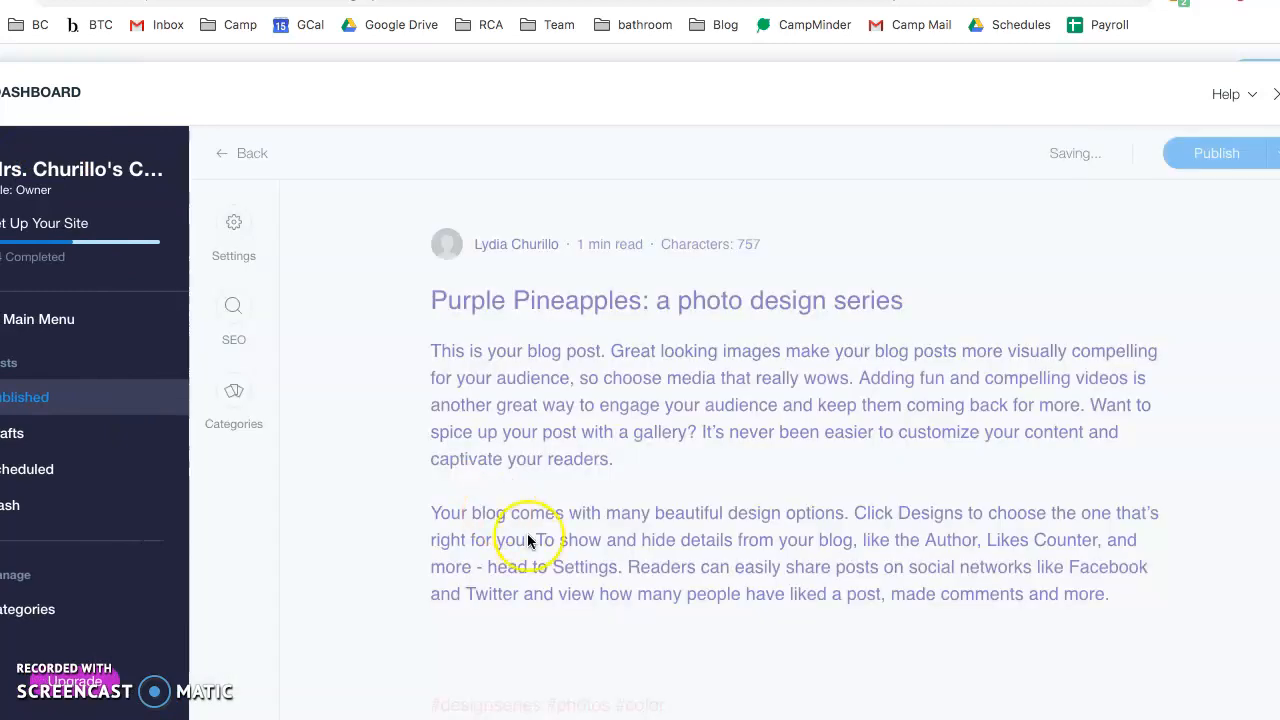
pyautogui.scroll(-3)
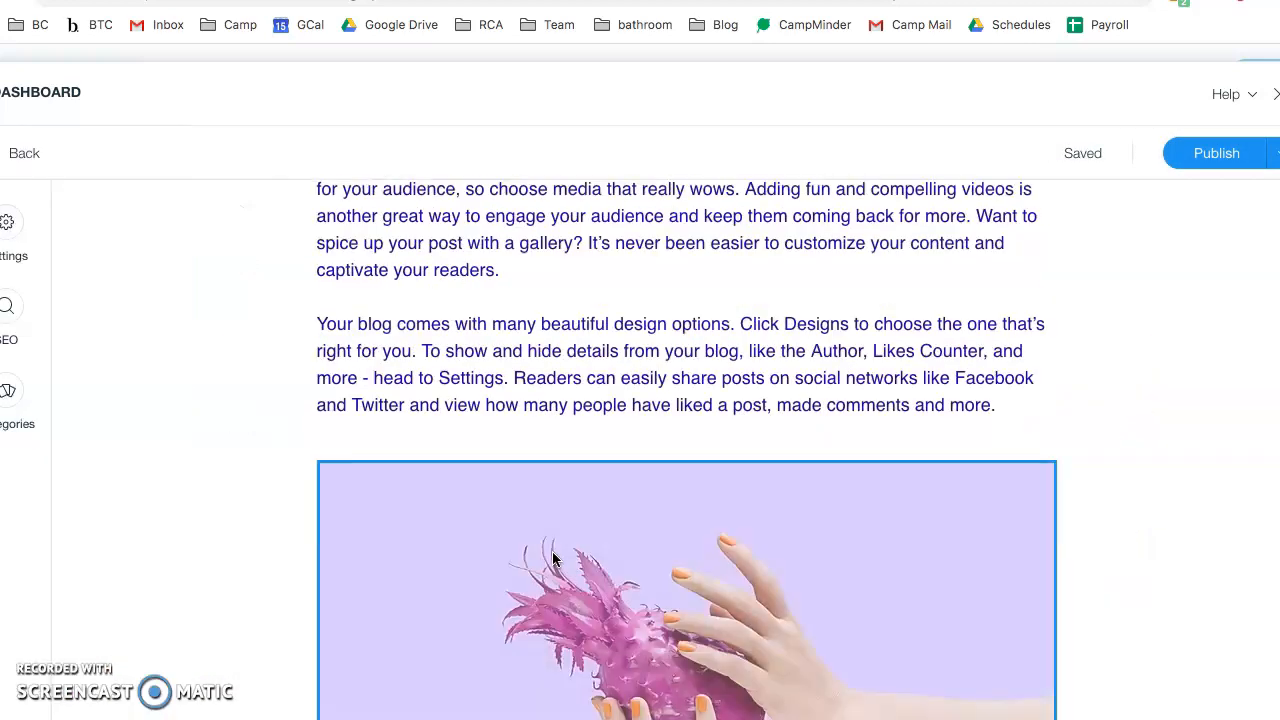
pyautogui.scroll(3)
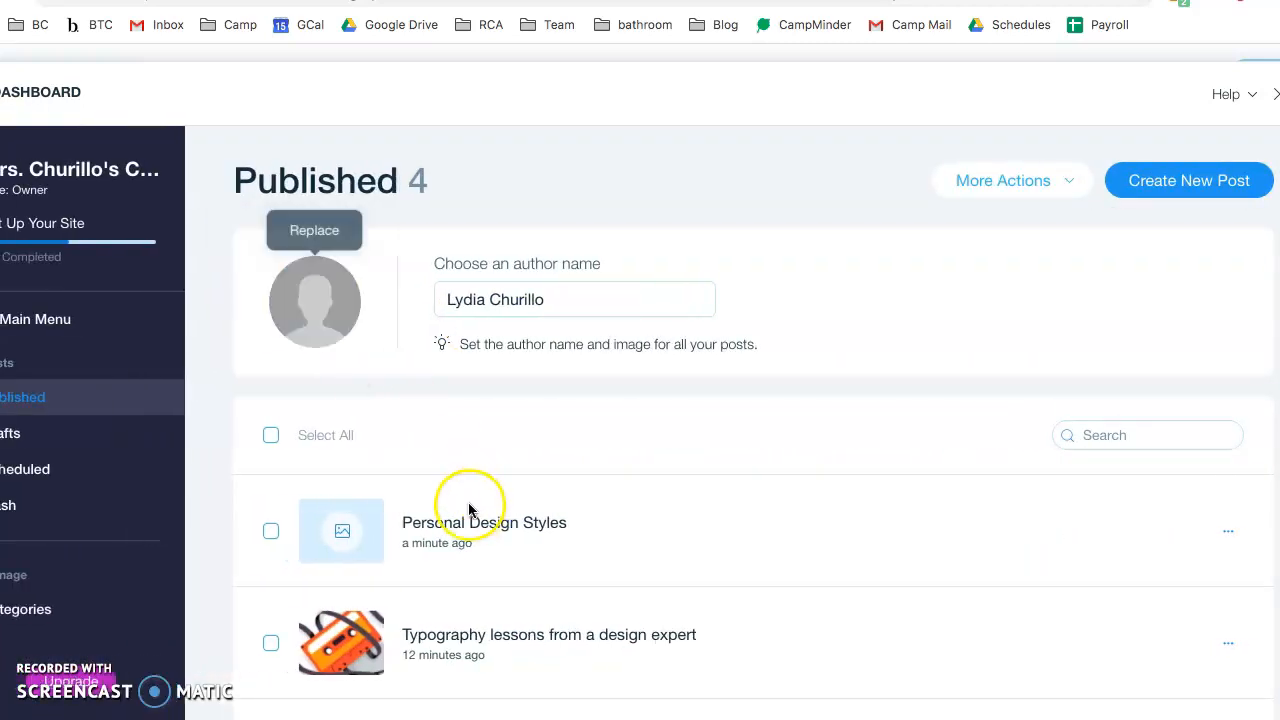
pyautogui.scroll(-3)
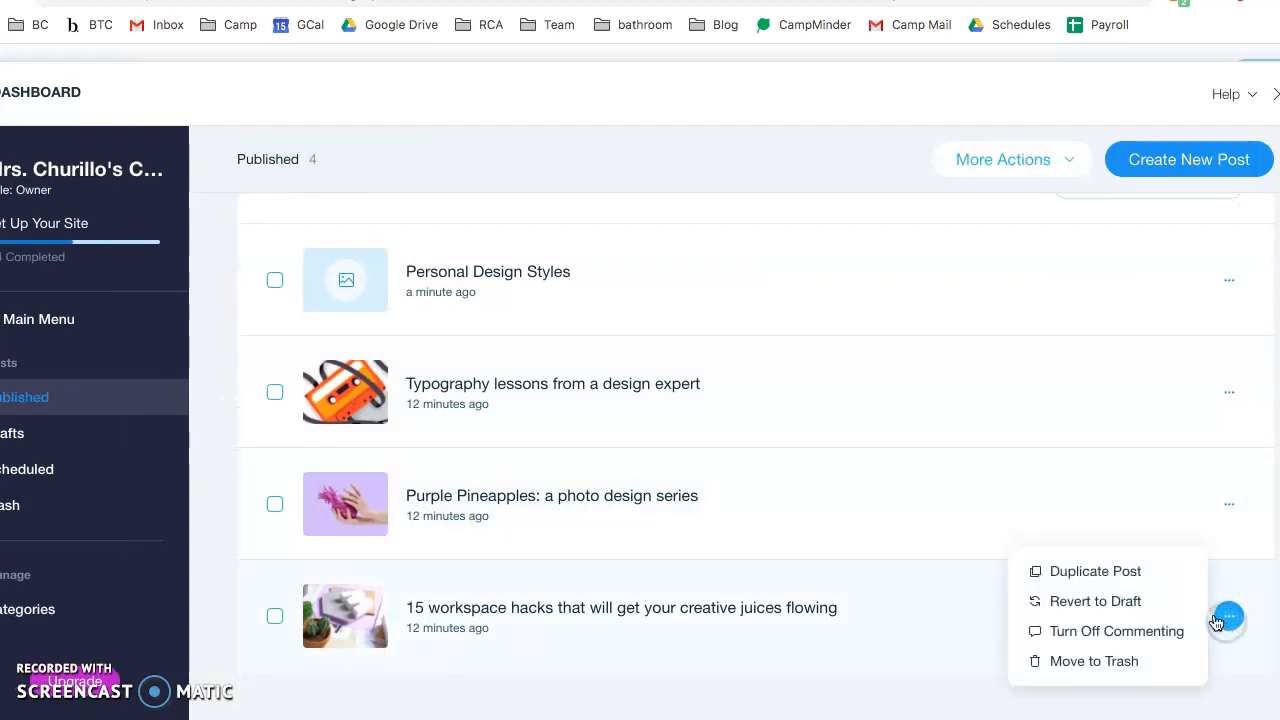
# - Trash the '15 workspace hacks', 'Purple Pineapples' and 'Typography lessons' posts
pyautogui.click(1093, 661)
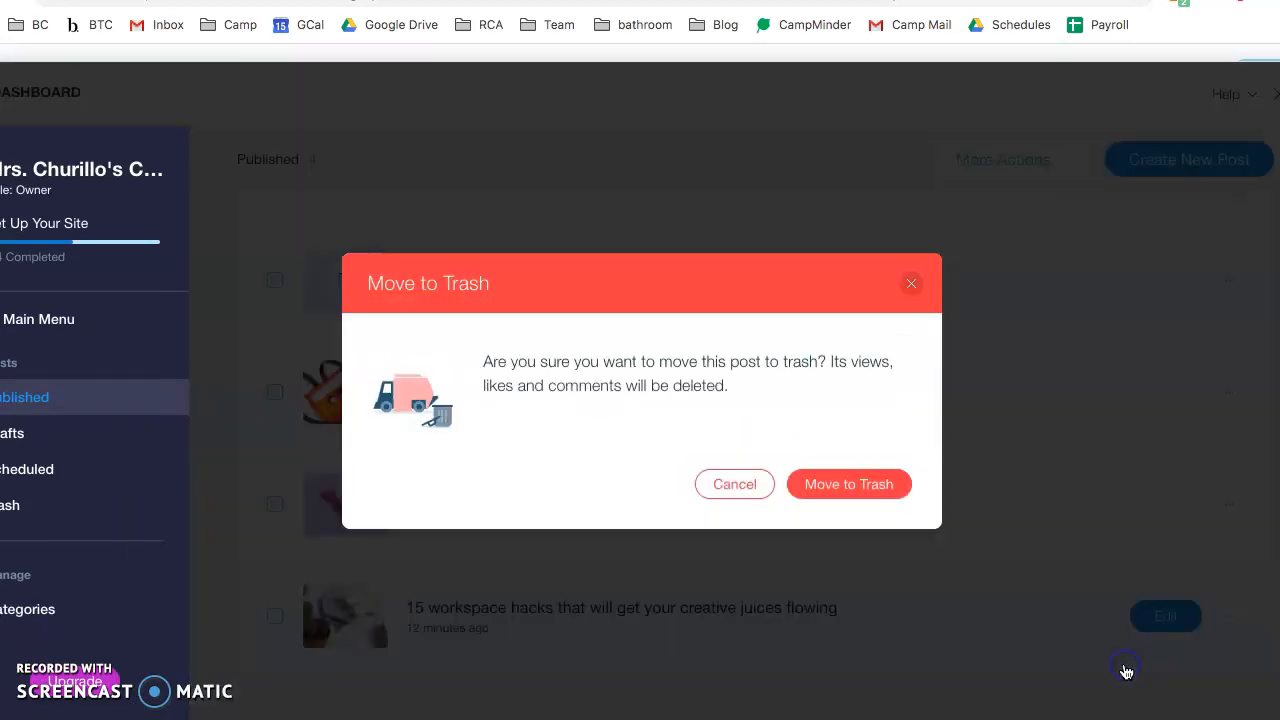
pyautogui.click(734, 484)
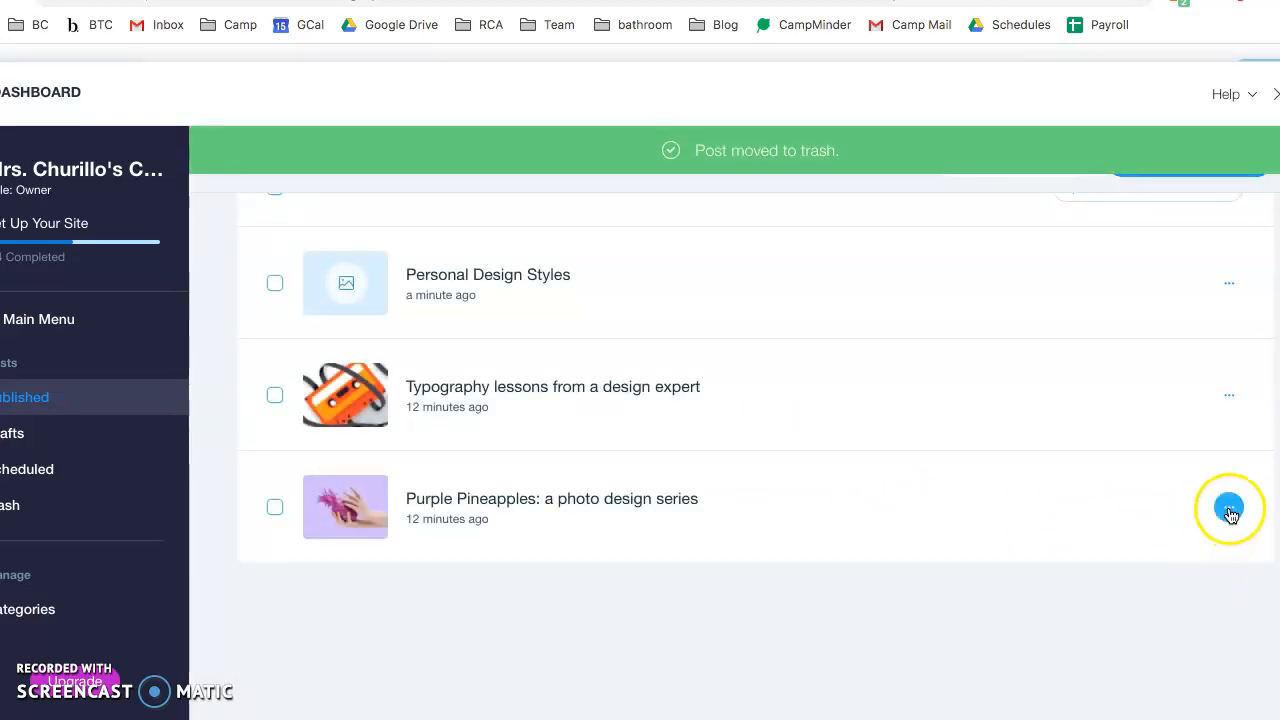
pyautogui.click(1229, 509)
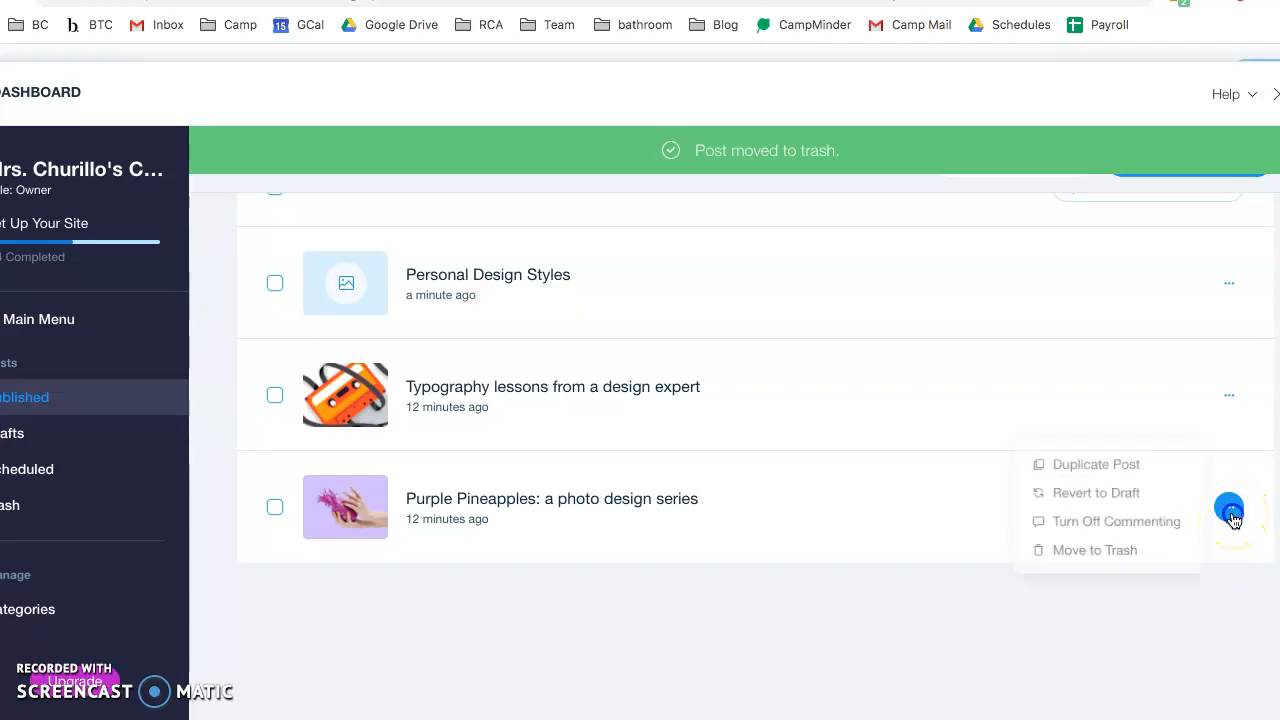
pyautogui.click(1094, 550)
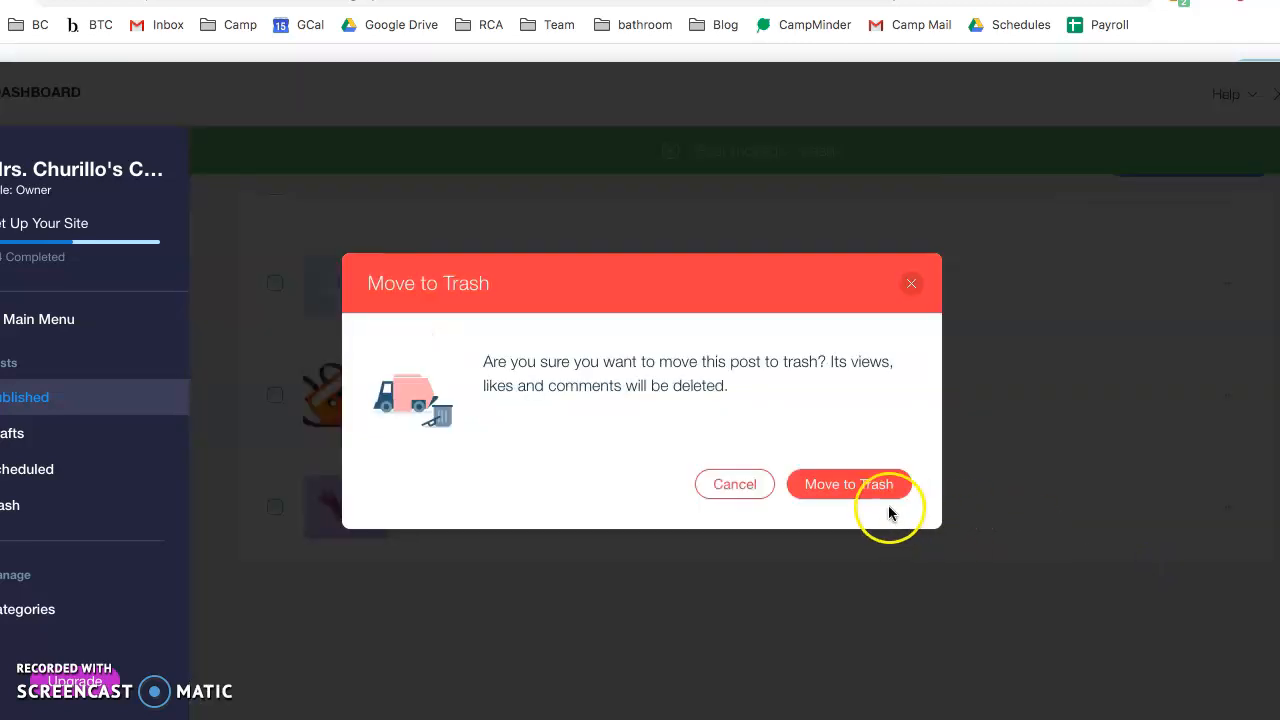
pyautogui.click(849, 484)
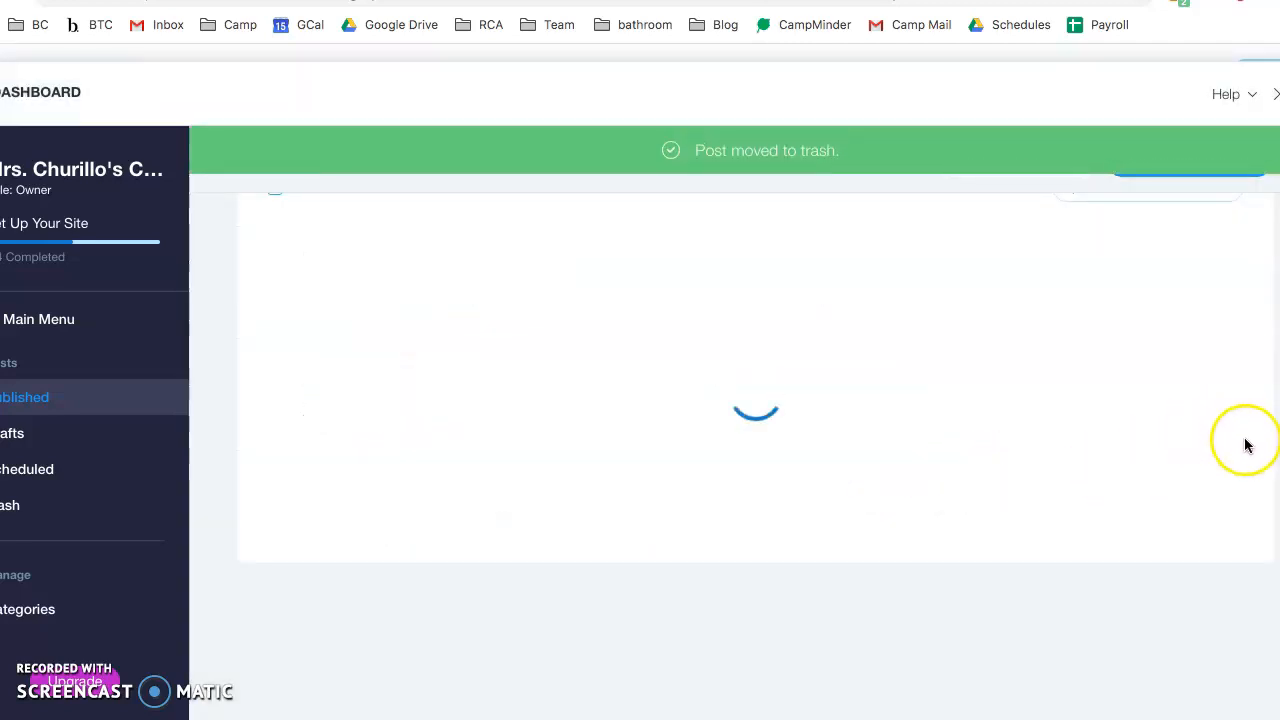
pyautogui.click(1229, 282)
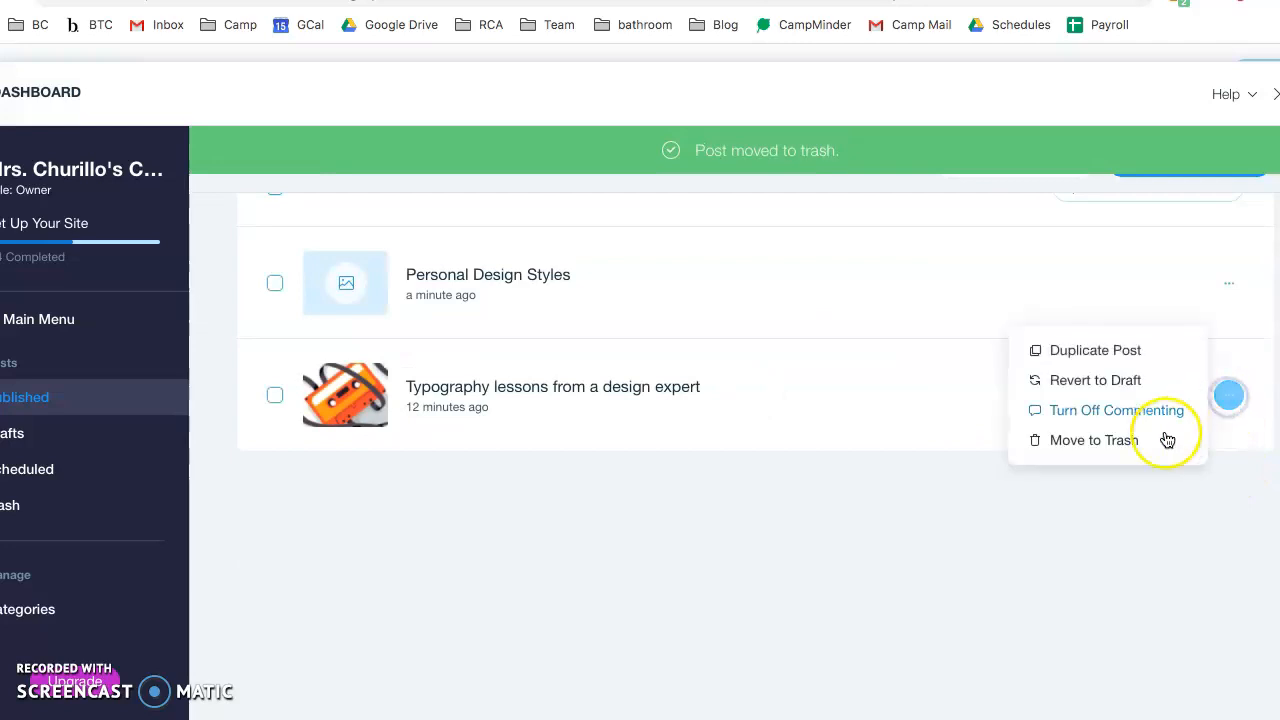
pyautogui.click(1089, 440)
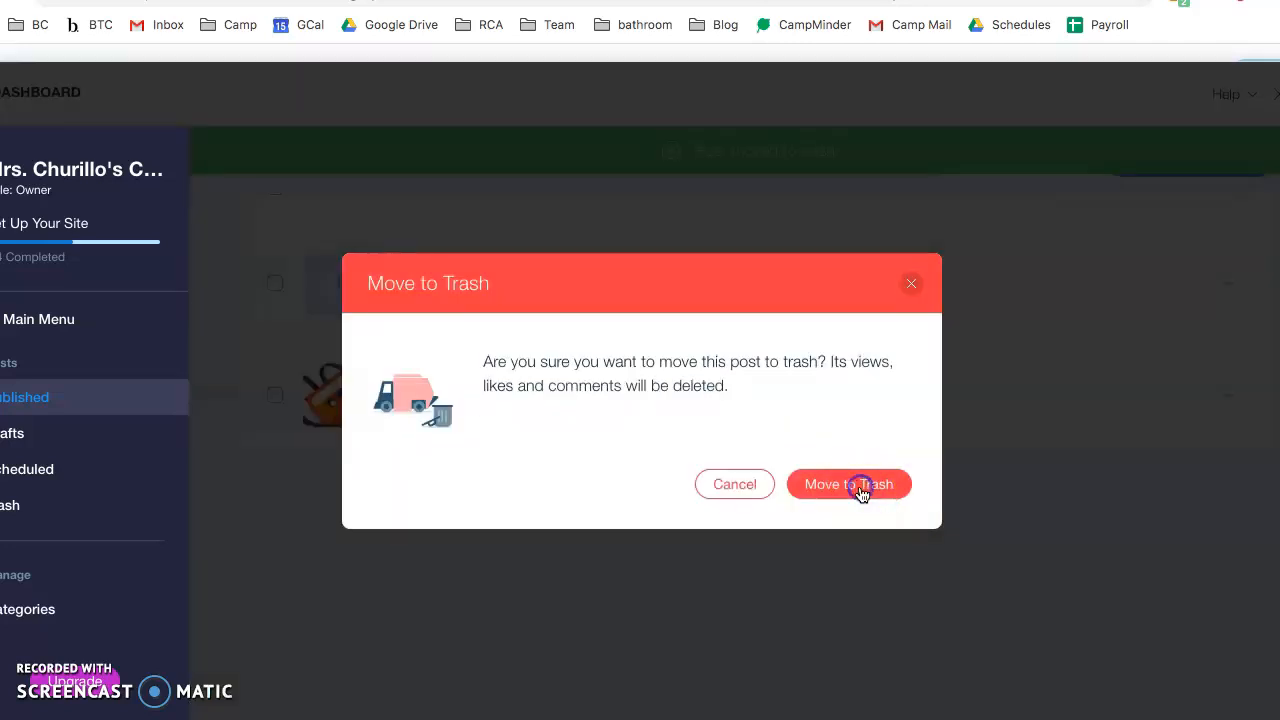
pyautogui.click(848, 484)
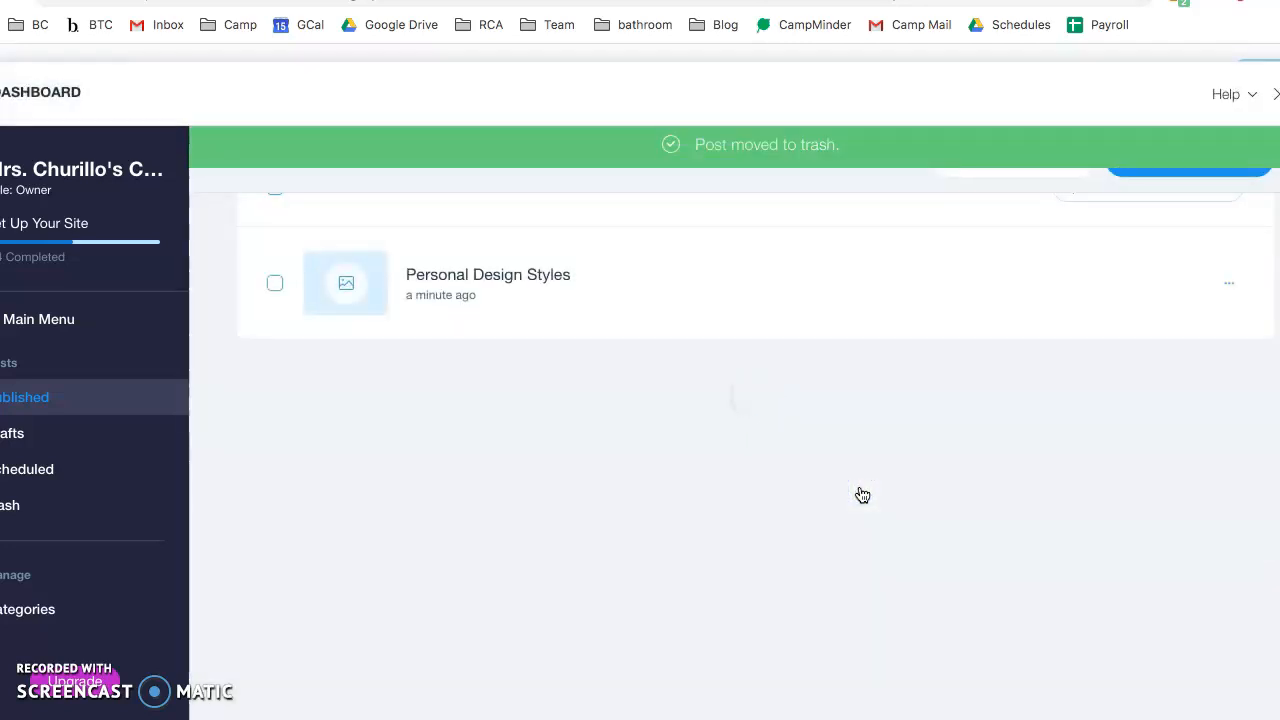
pyautogui.scroll(3)
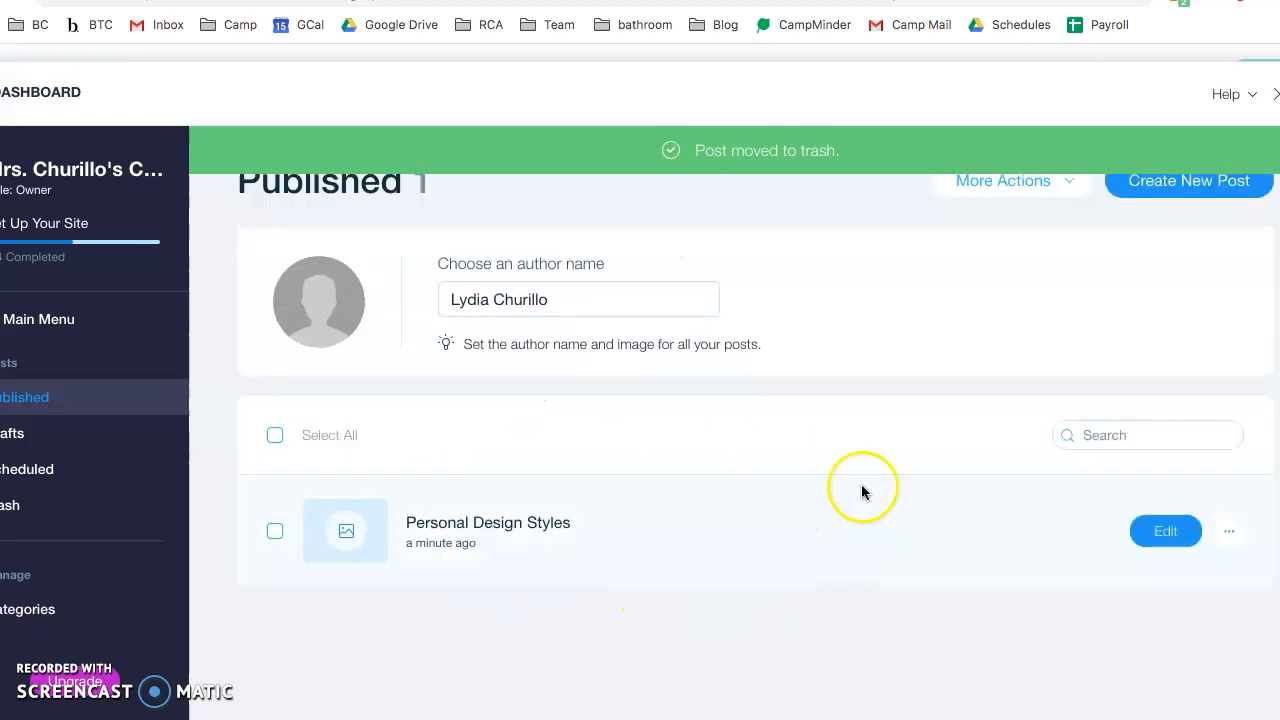
pyautogui.moveTo(765, 402)
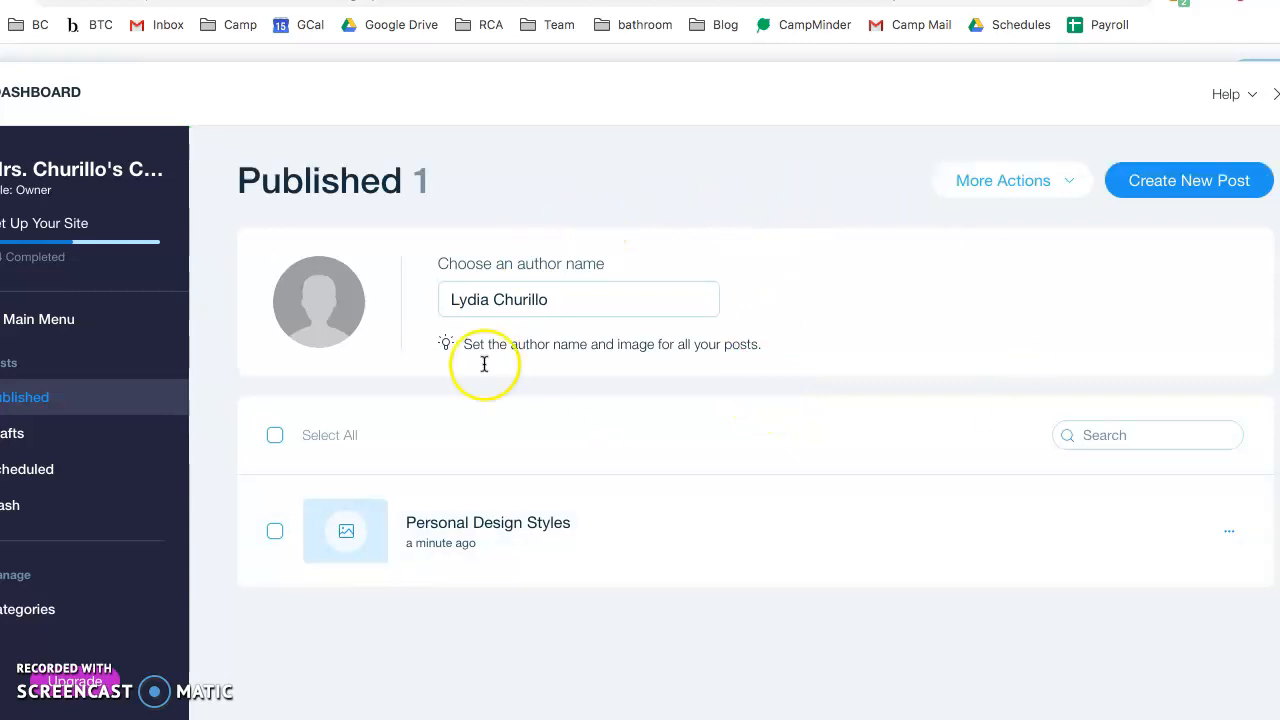
pyautogui.moveTo(728, 622)
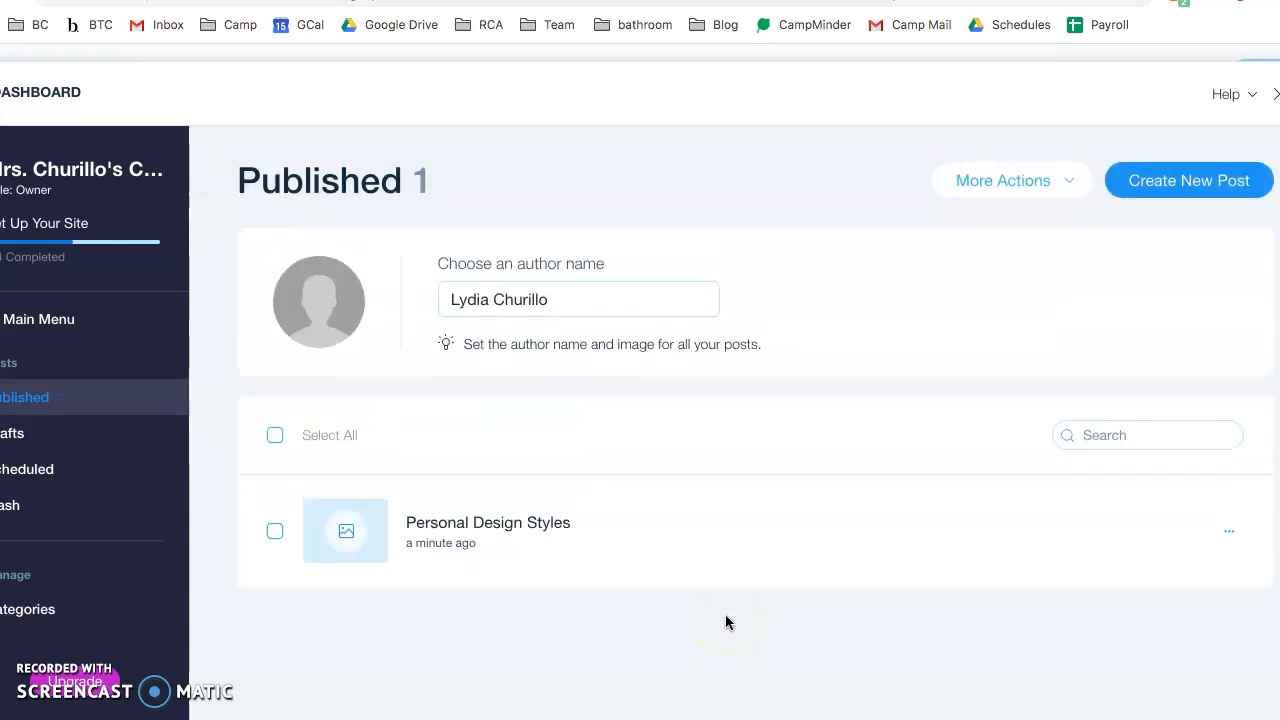
pyautogui.moveTo(1207, 103)
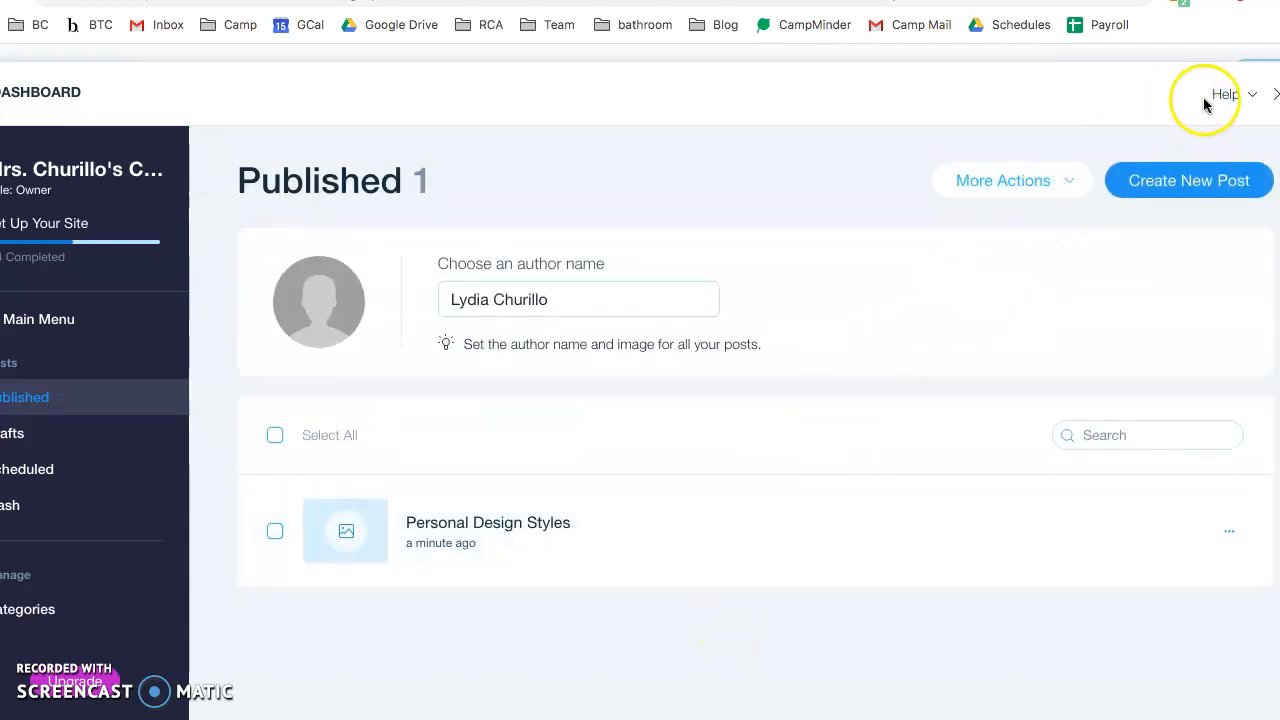
pyautogui.moveTo(1275, 100)
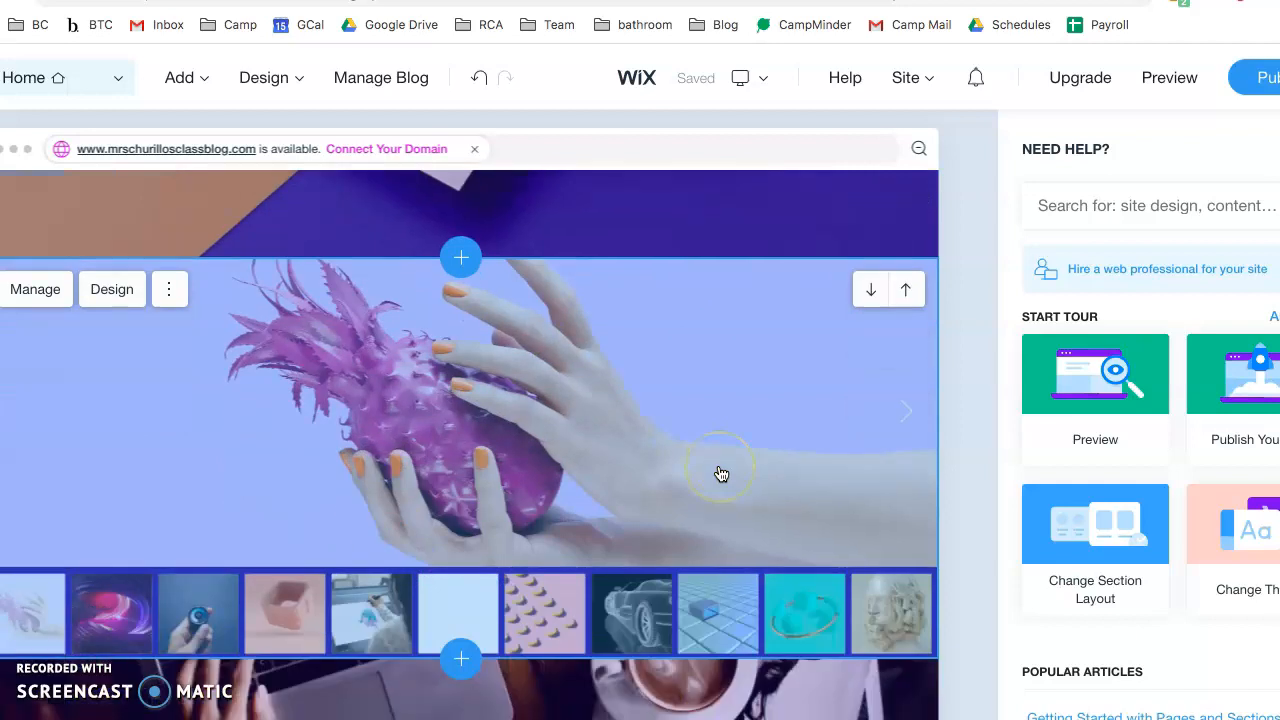
# - Switch the Wix Editor from Home to the Blog page and check its feed
pyautogui.scroll(-3)
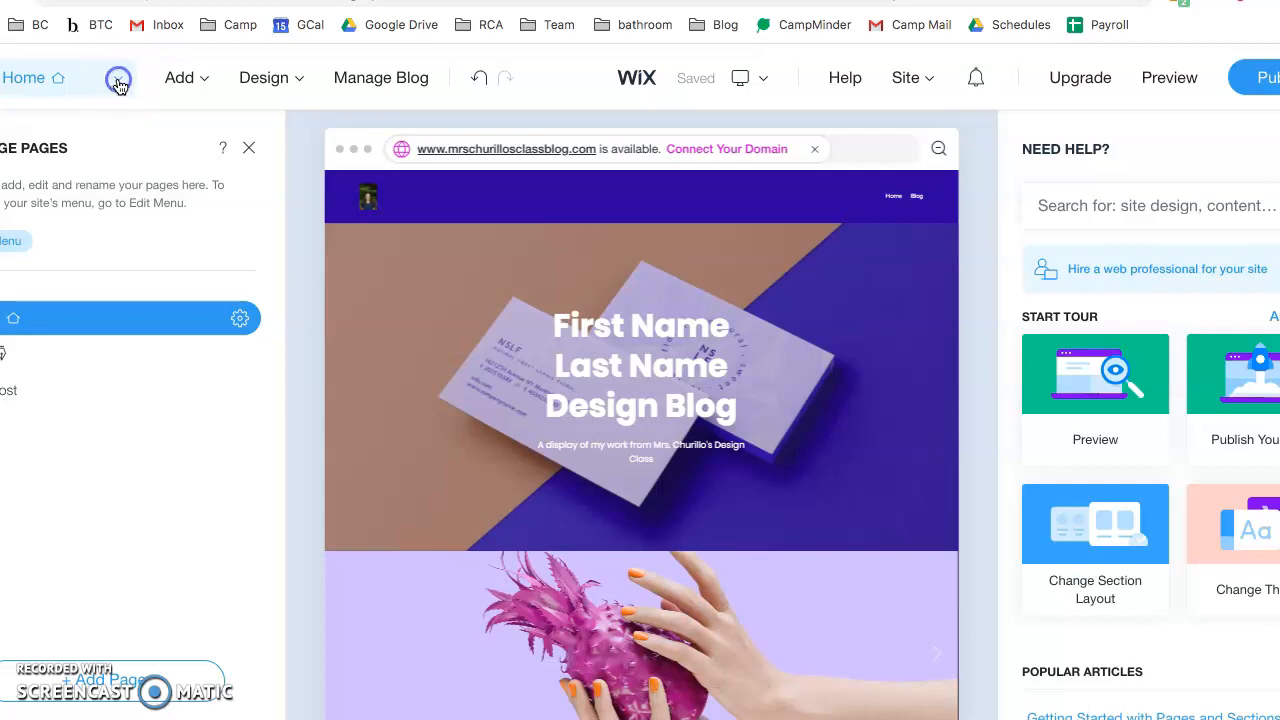
pyautogui.click(249, 147)
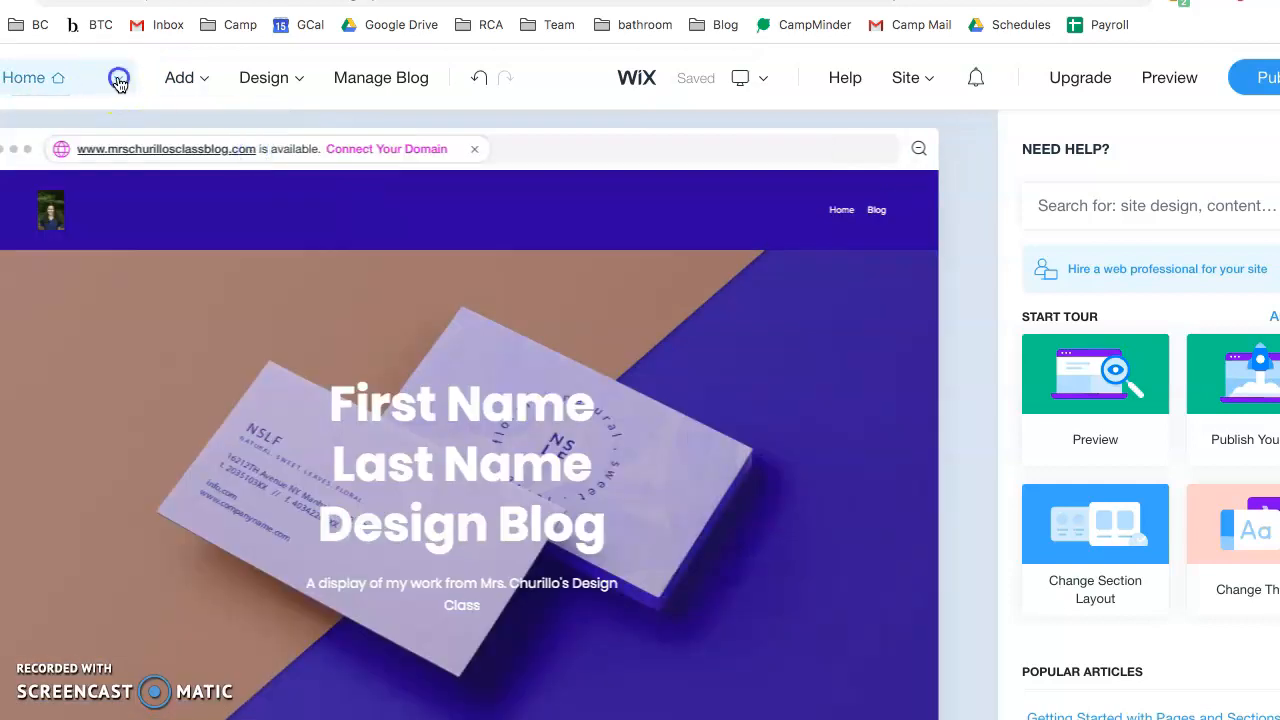
pyautogui.click(118, 78)
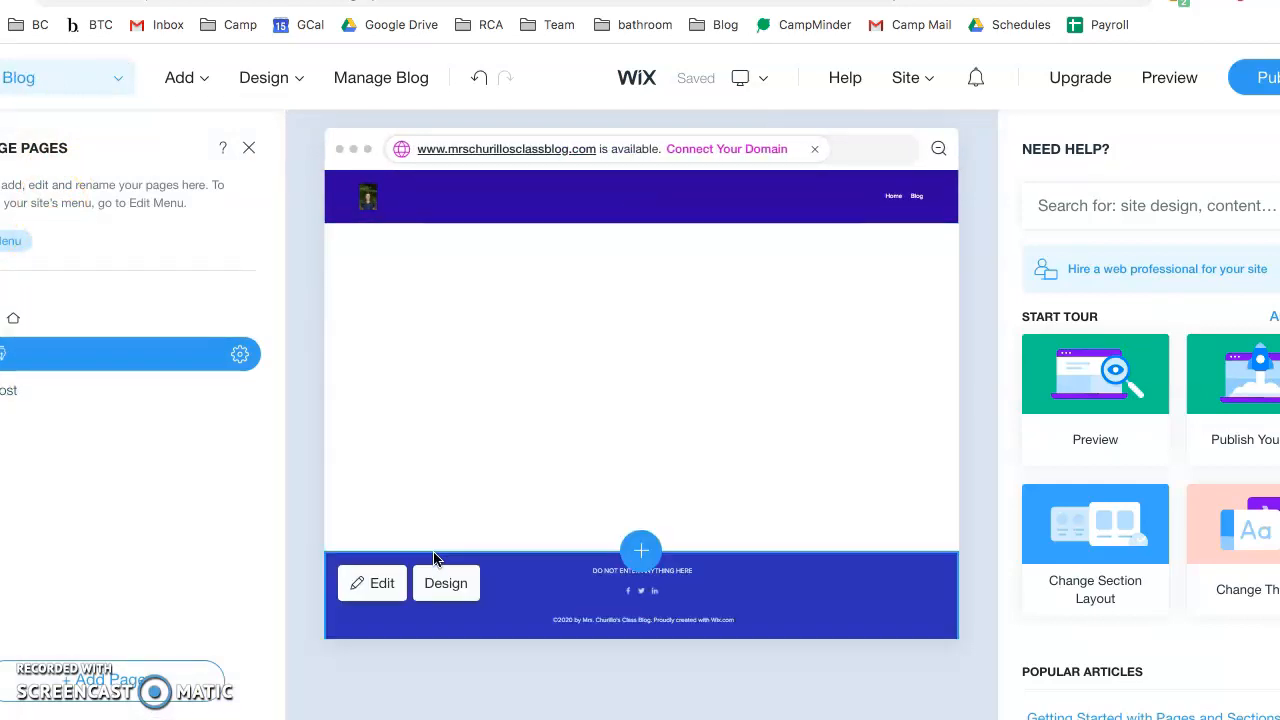
pyautogui.click(640, 400)
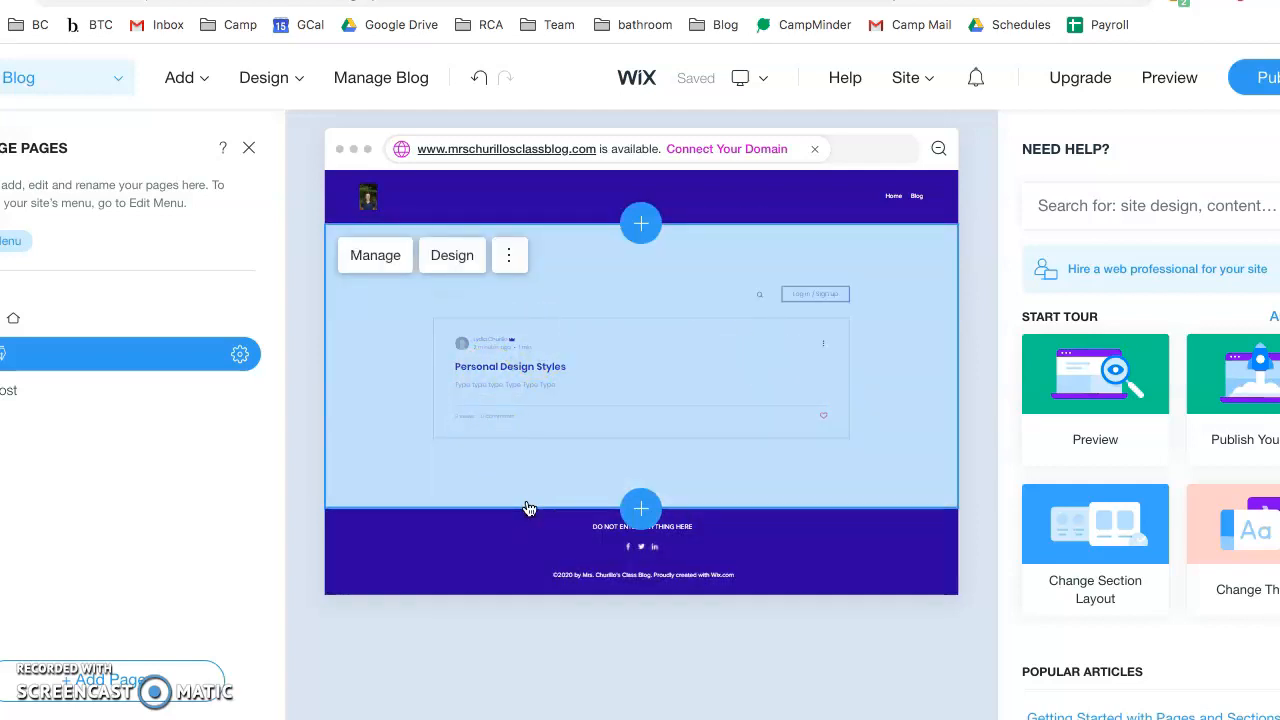
pyautogui.click(817, 530)
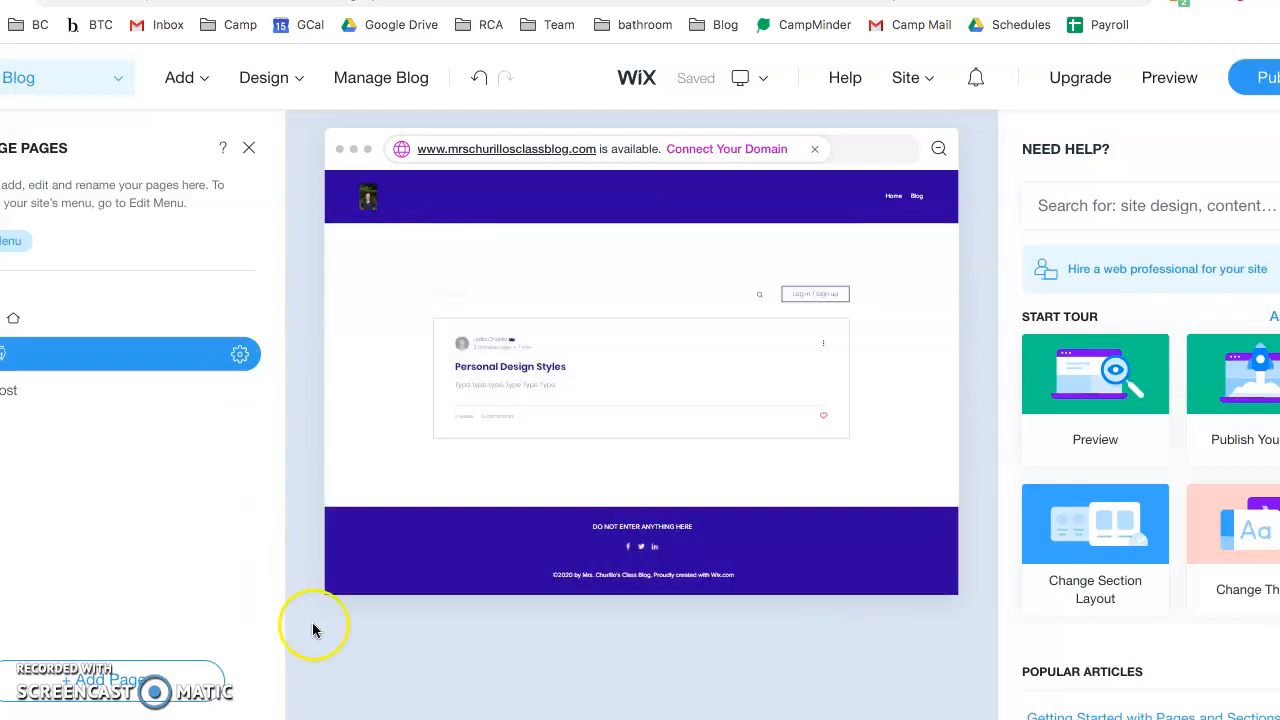
pyautogui.moveTo(277, 328)
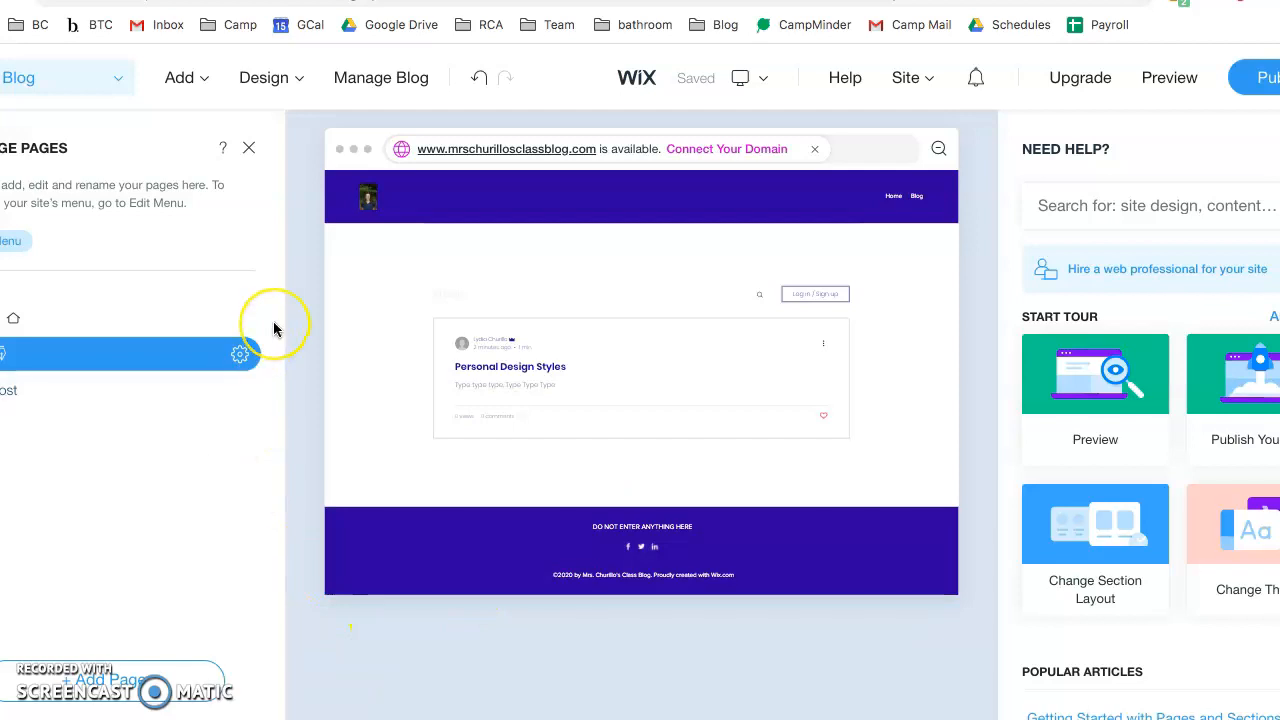
pyautogui.moveTo(293, 588)
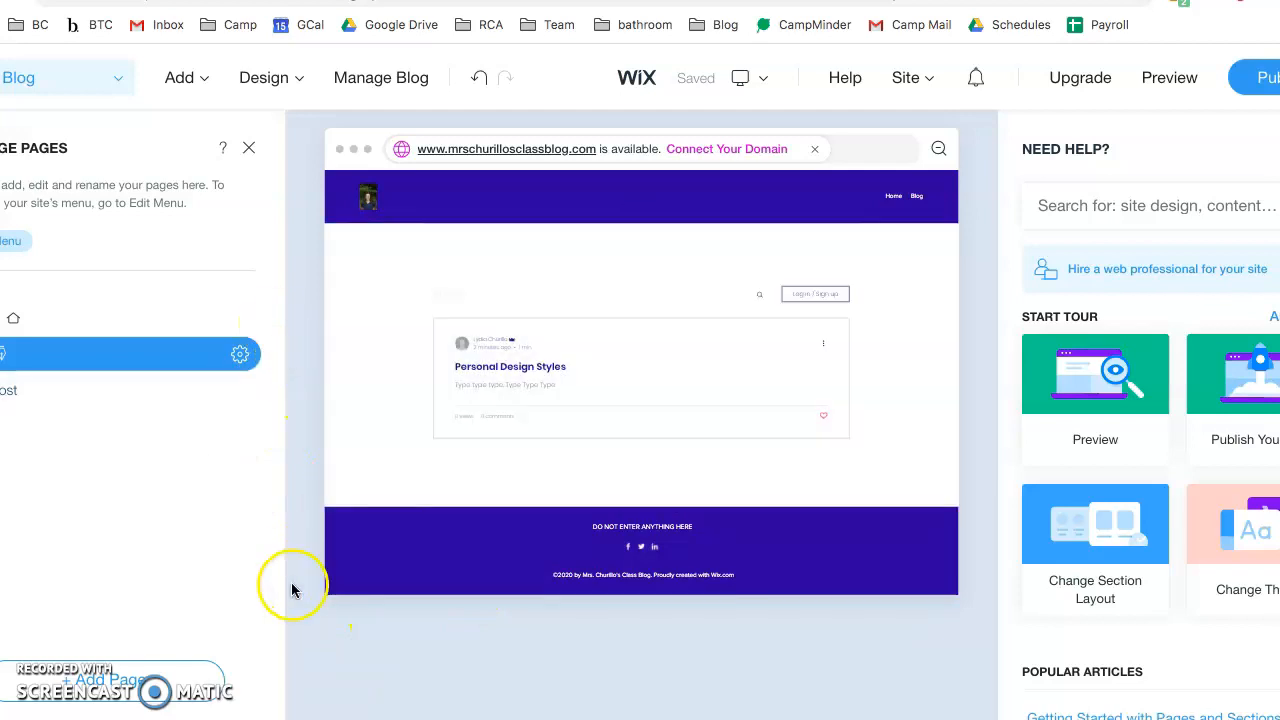